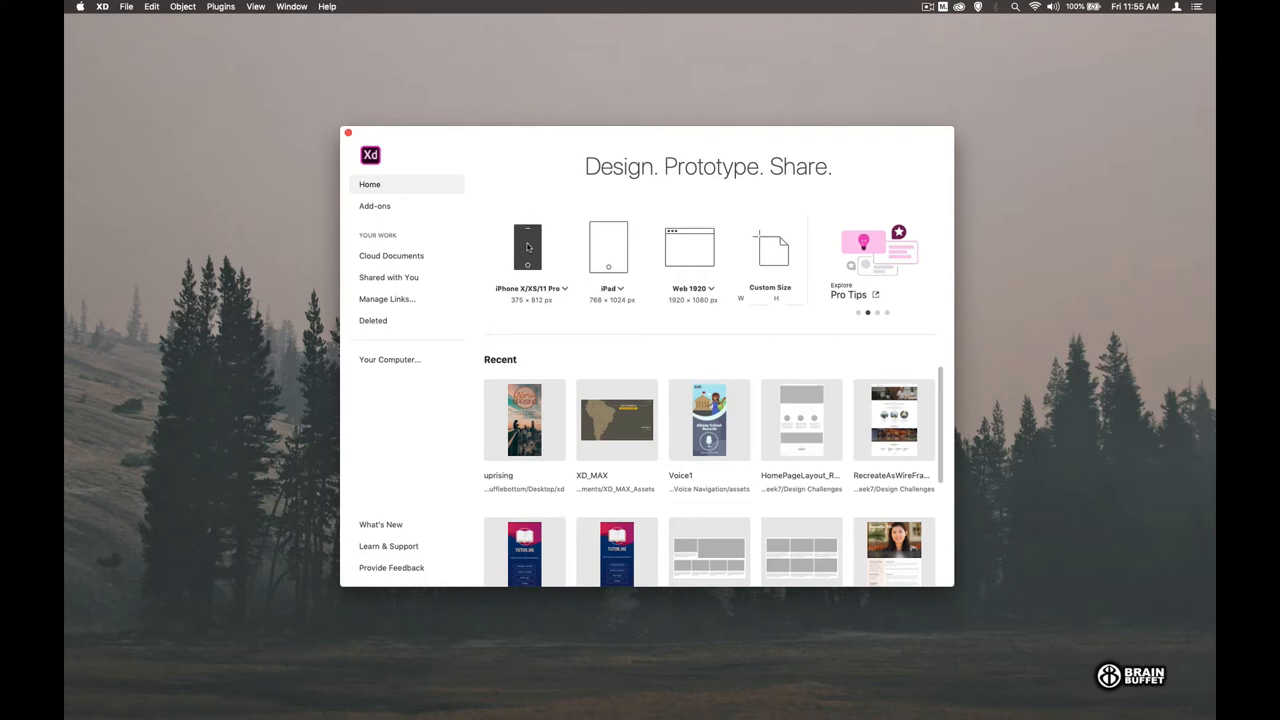
- Create a new document from the iPhone X/XS/11 Pro preset and toggle the Assets panel
{"action": "left_click", "coordinate": [528, 248]}
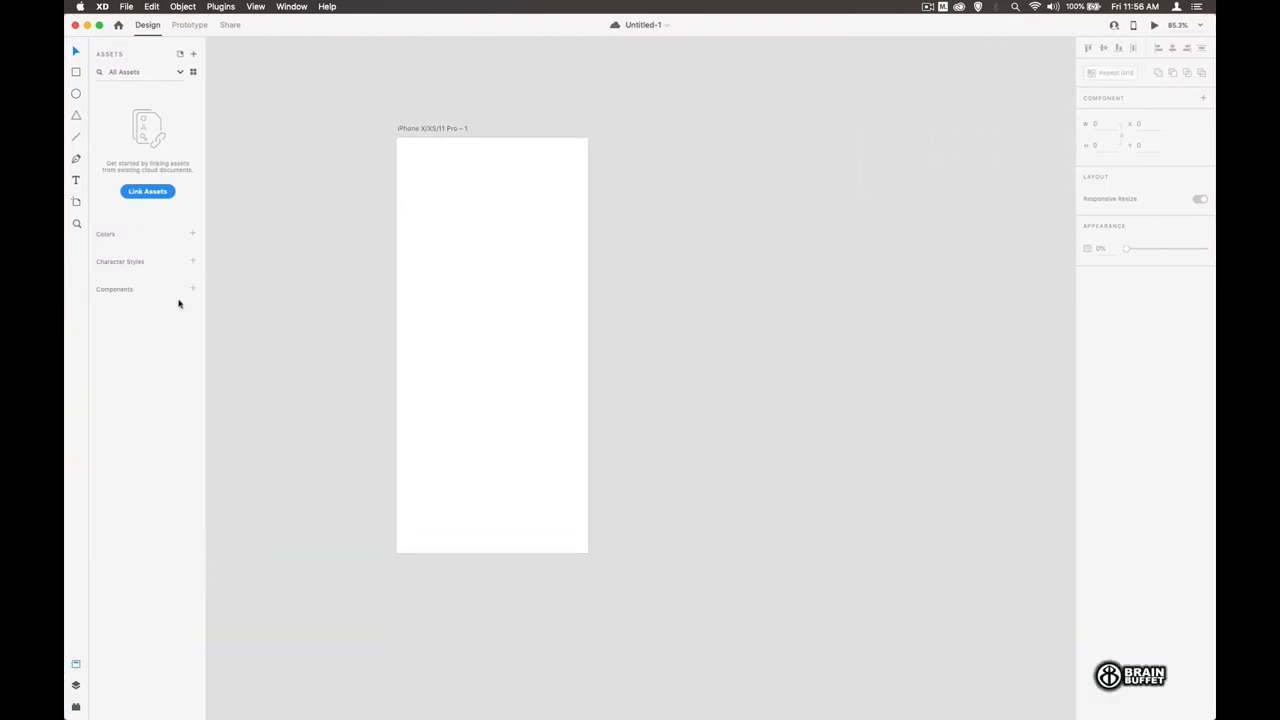
{"action": "left_click", "coordinate": [76, 664]}
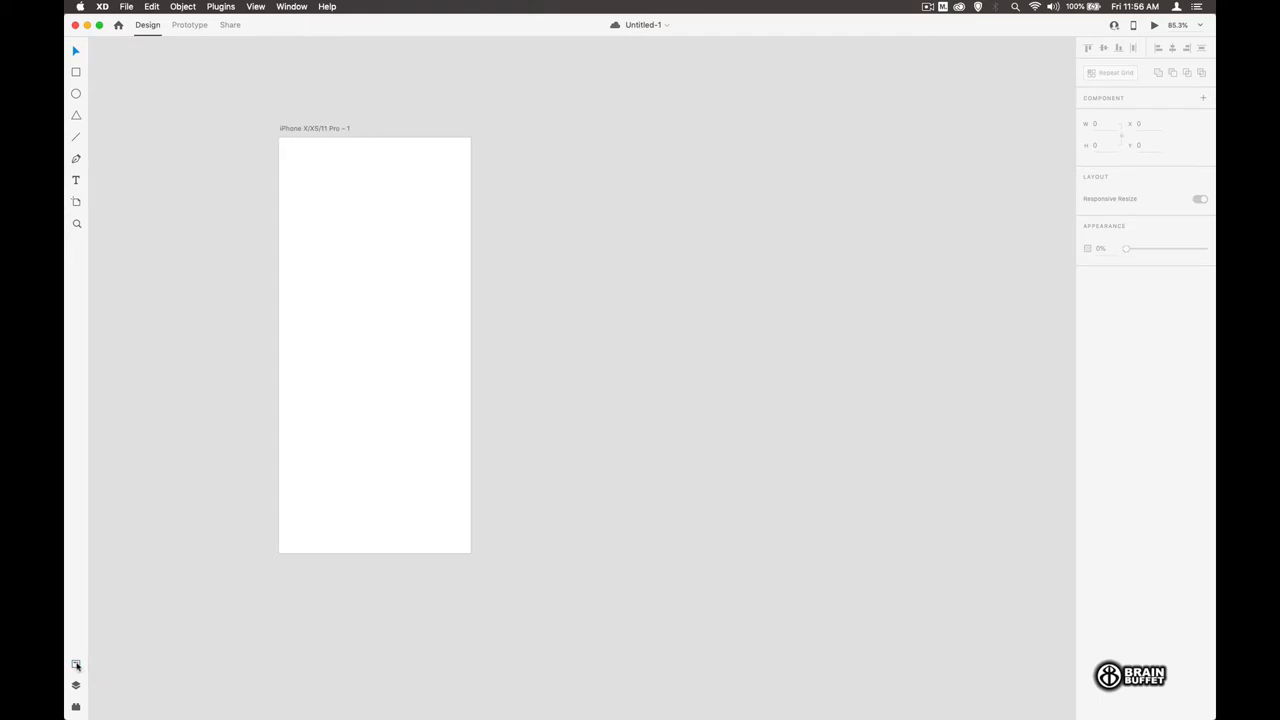
{"action": "left_click", "coordinate": [76, 664]}
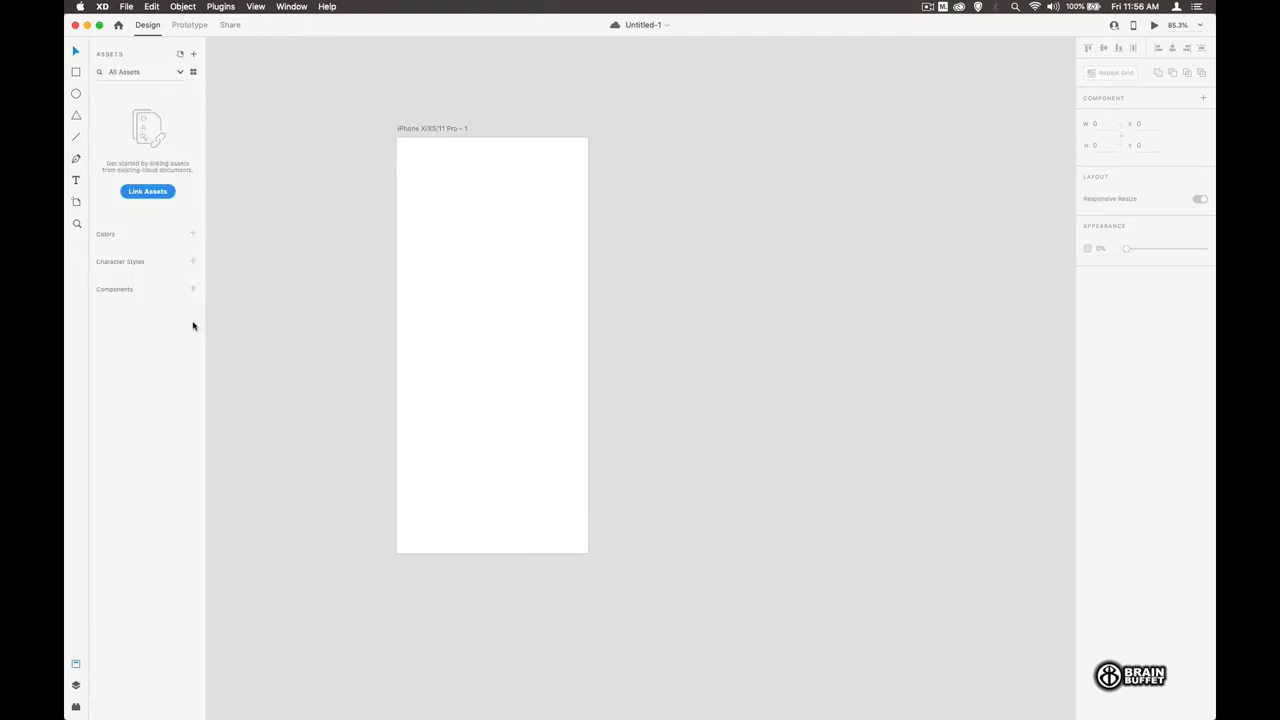
{"action": "mouse_move", "coordinate": [178, 324]}
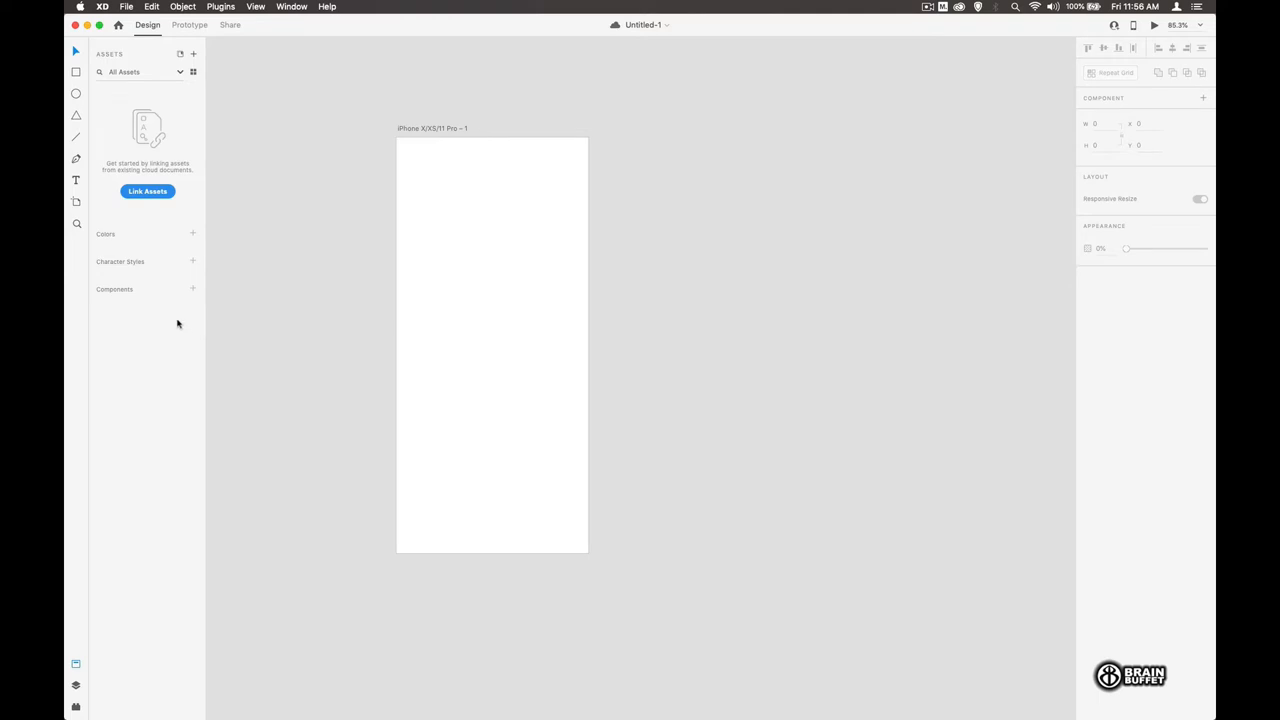
{"action": "mouse_move", "coordinate": [128, 174]}
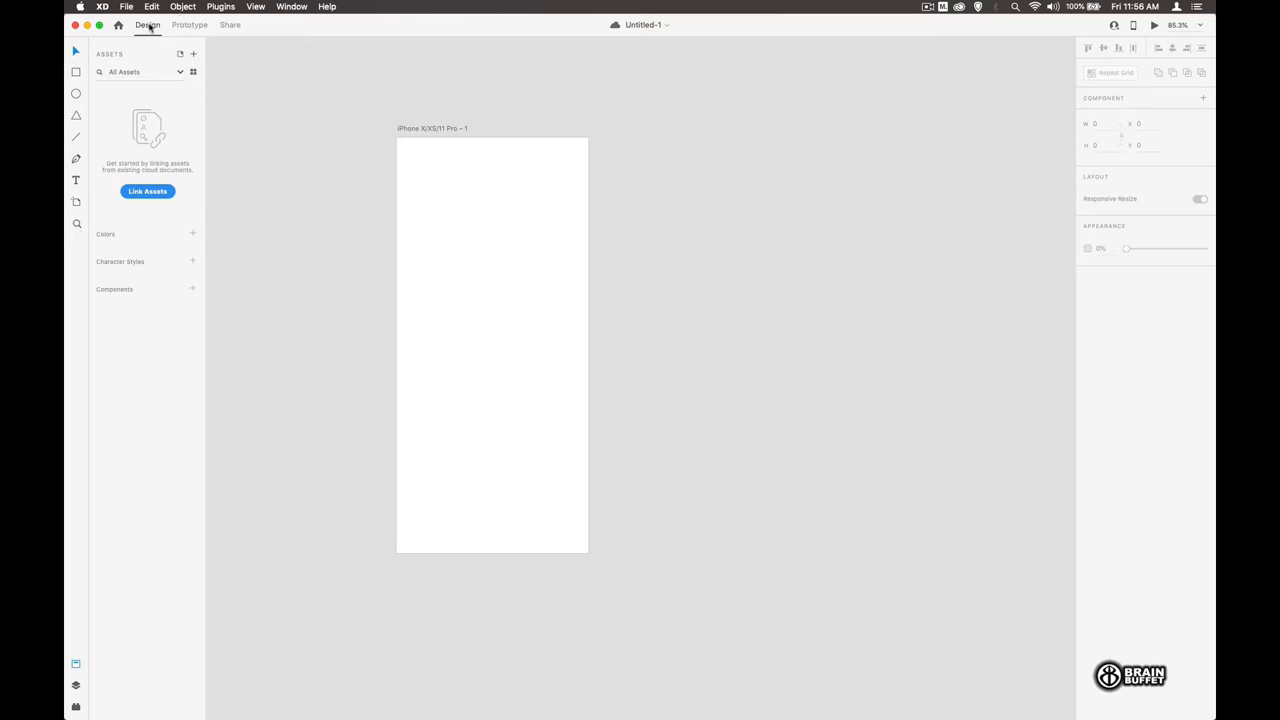
{"action": "mouse_move", "coordinate": [212, 36]}
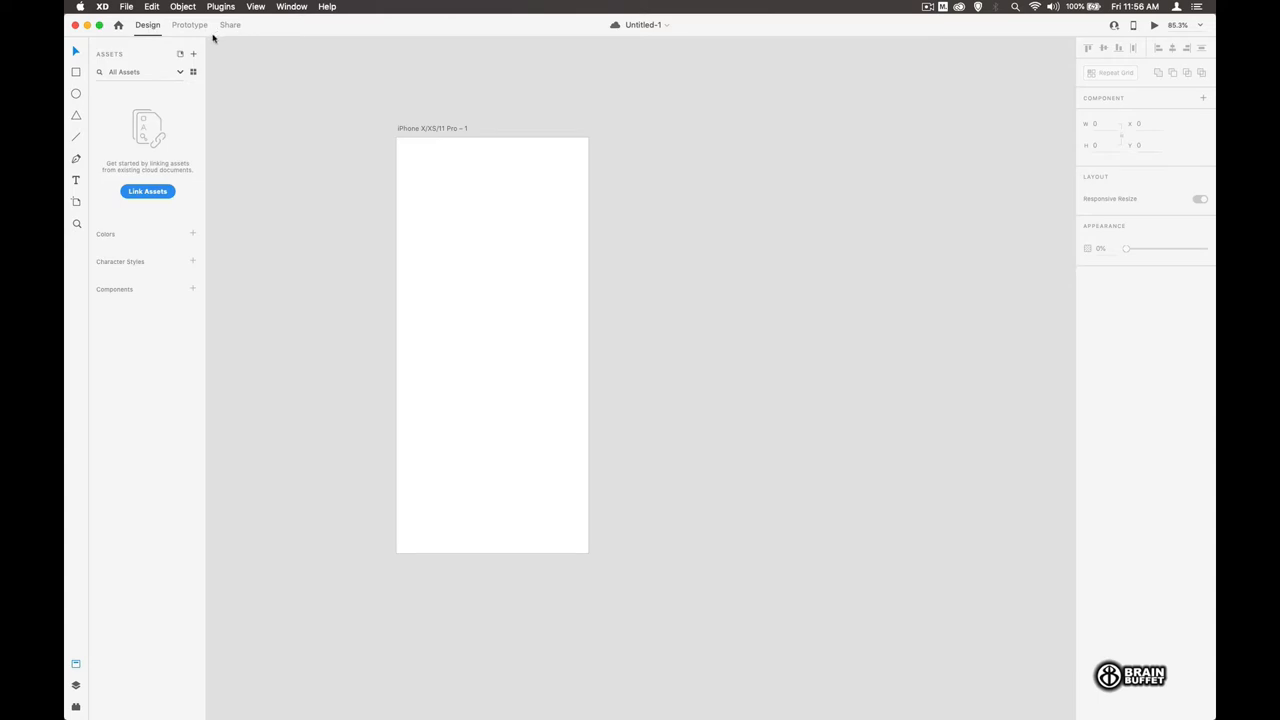
{"action": "mouse_move", "coordinate": [148, 30]}
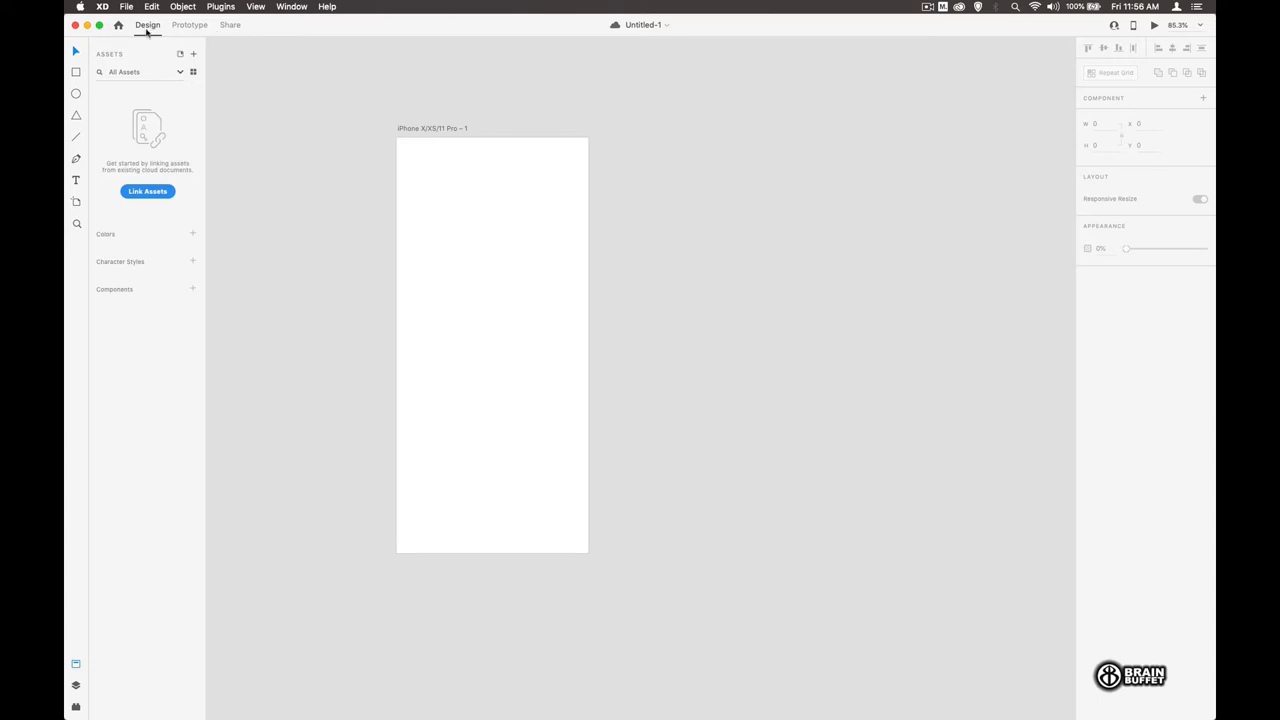
{"action": "mouse_move", "coordinate": [910, 84]}
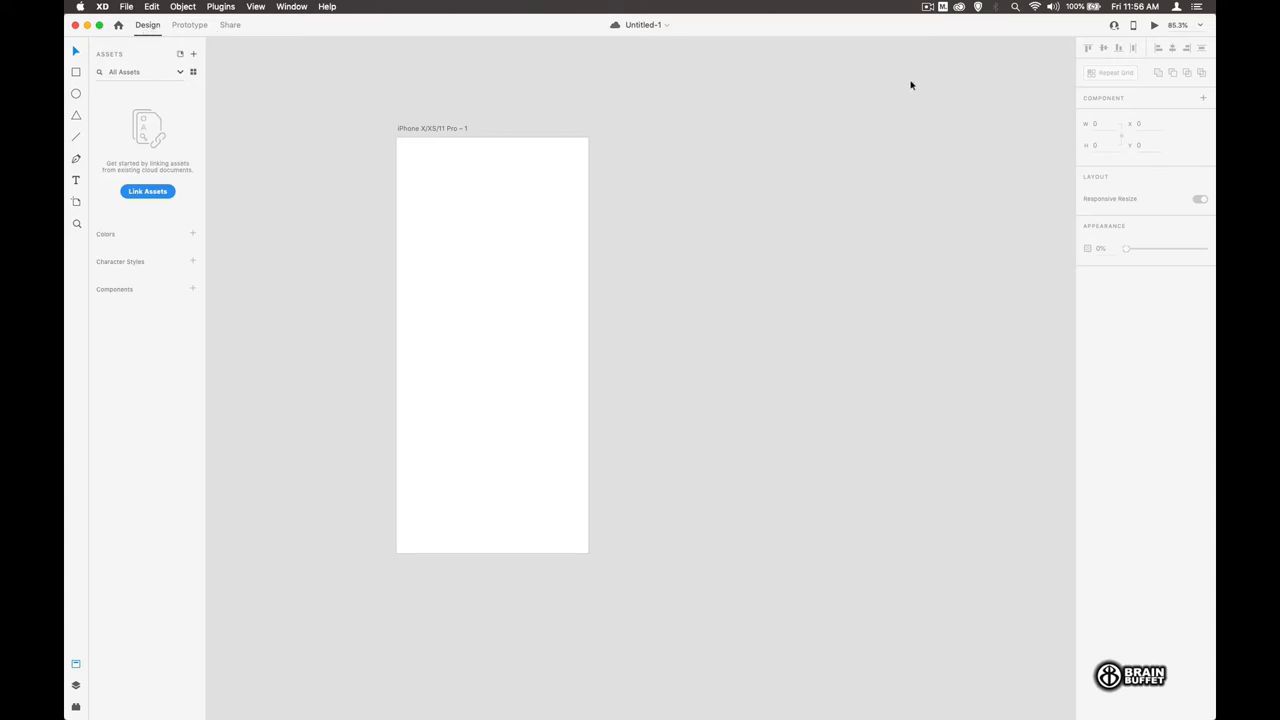
{"action": "mouse_move", "coordinate": [1100, 230]}
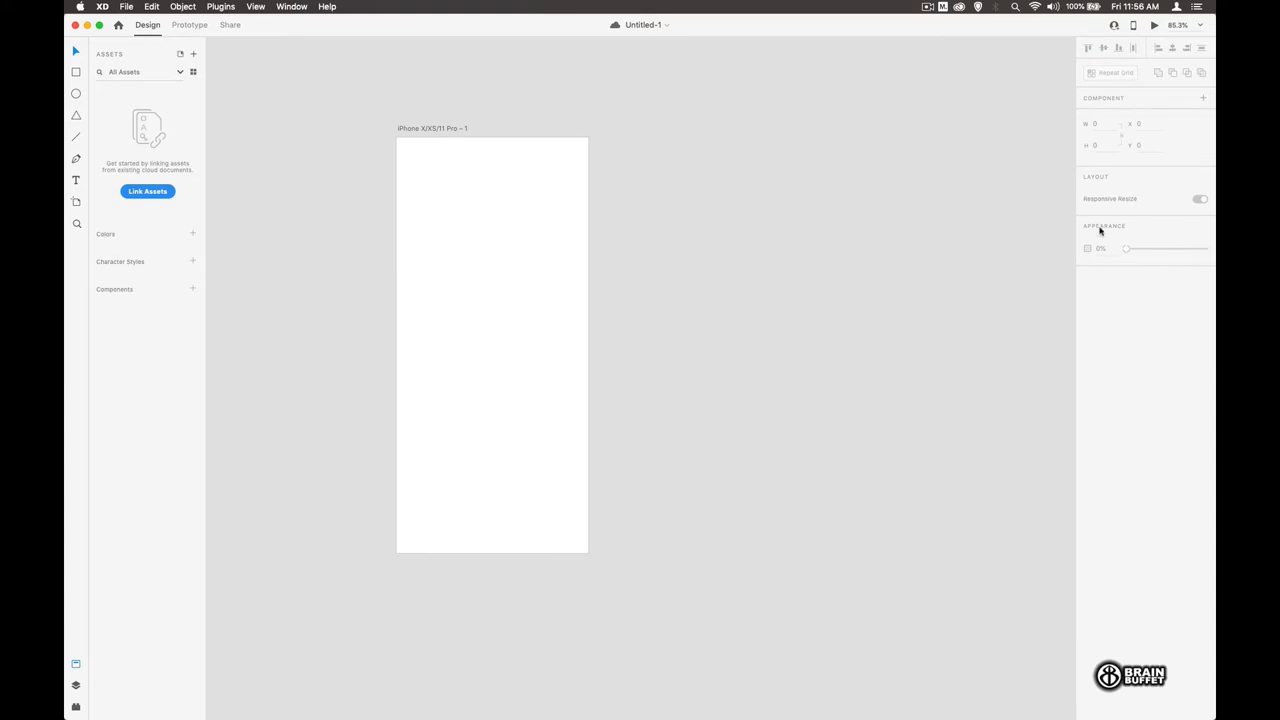
{"action": "mouse_move", "coordinate": [524, 214]}
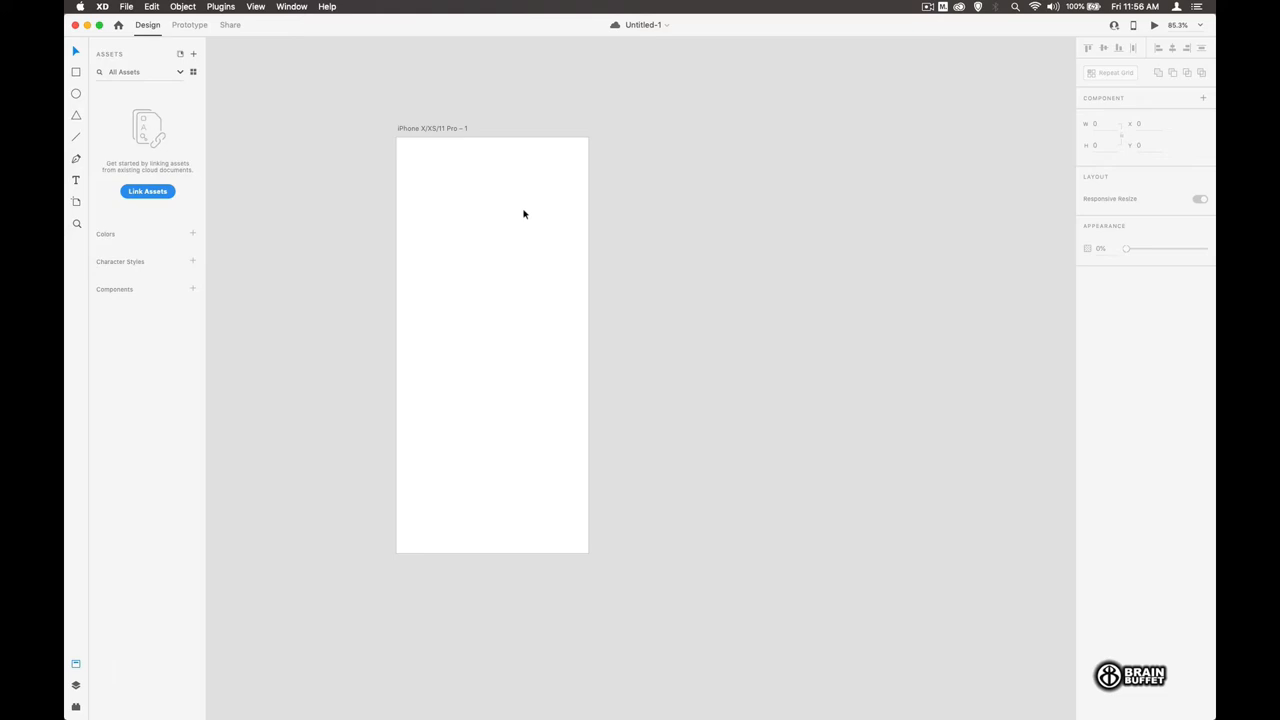
{"action": "mouse_move", "coordinate": [520, 212]}
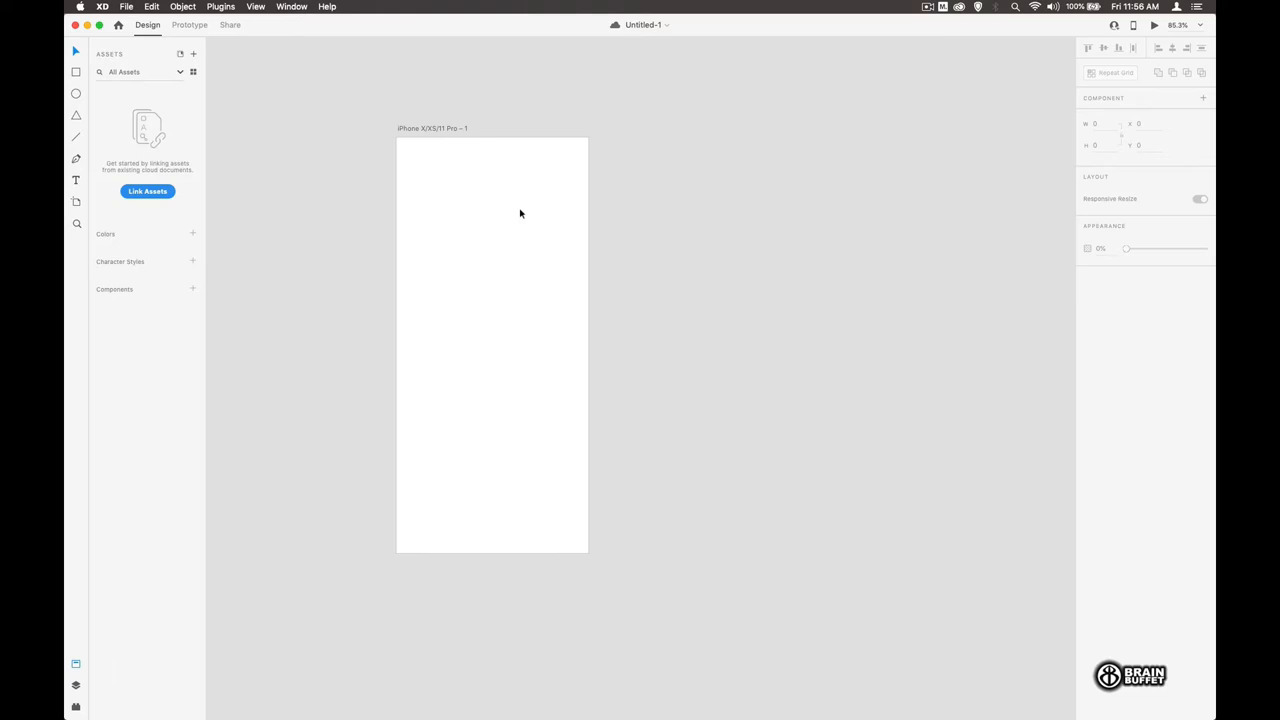
- Import sky.jpg and enlarge it to span the artboard's top portion edge to edge
{"action": "left_click", "coordinate": [126, 8]}
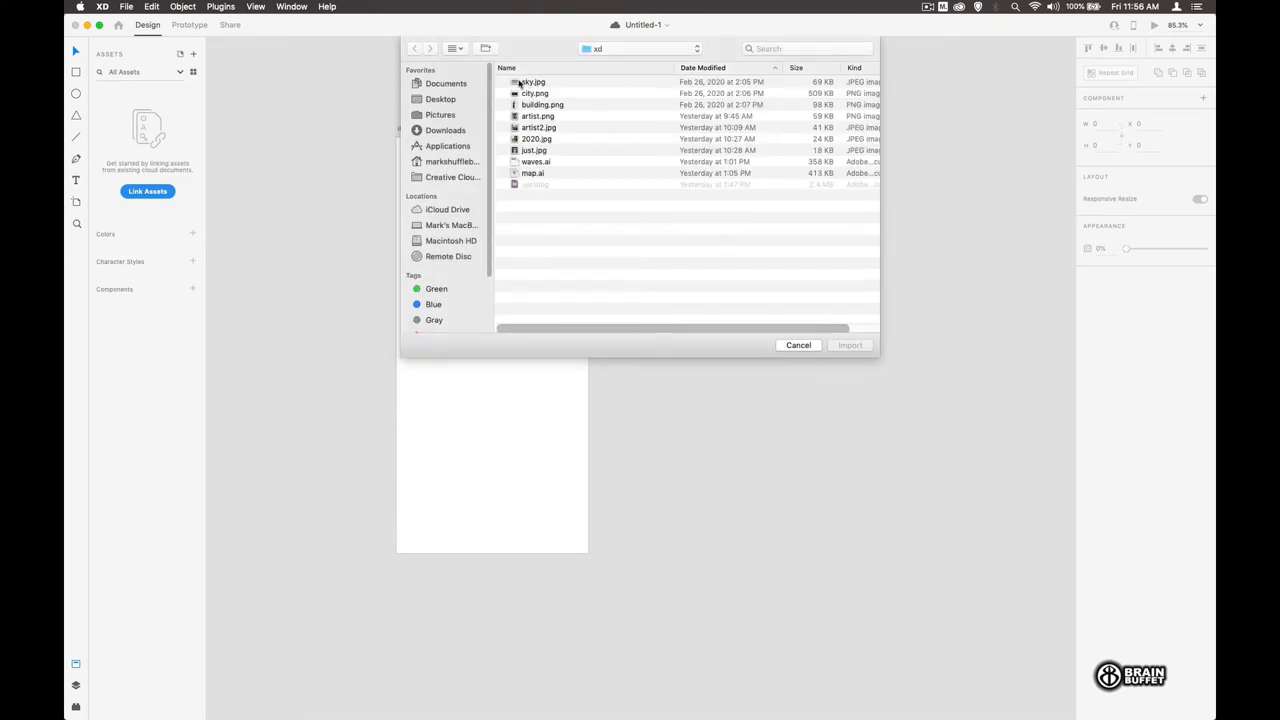
{"action": "left_click", "coordinate": [532, 80]}
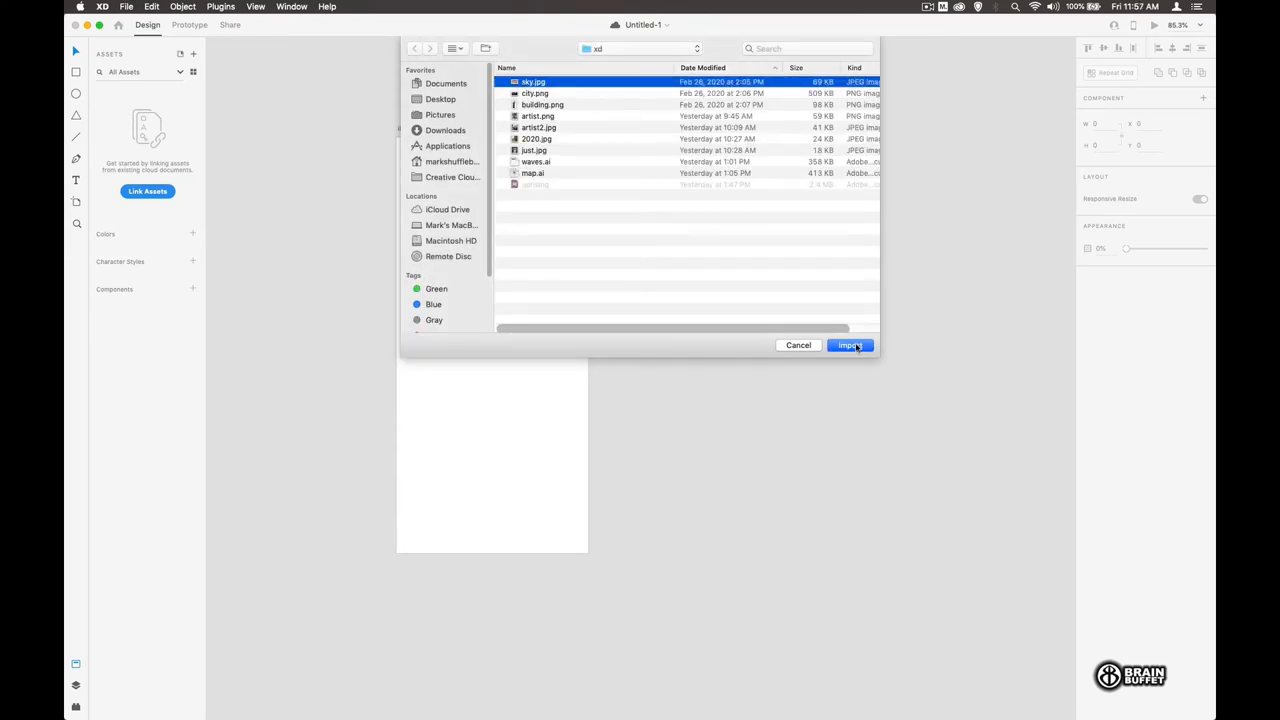
{"action": "left_click", "coordinate": [848, 344]}
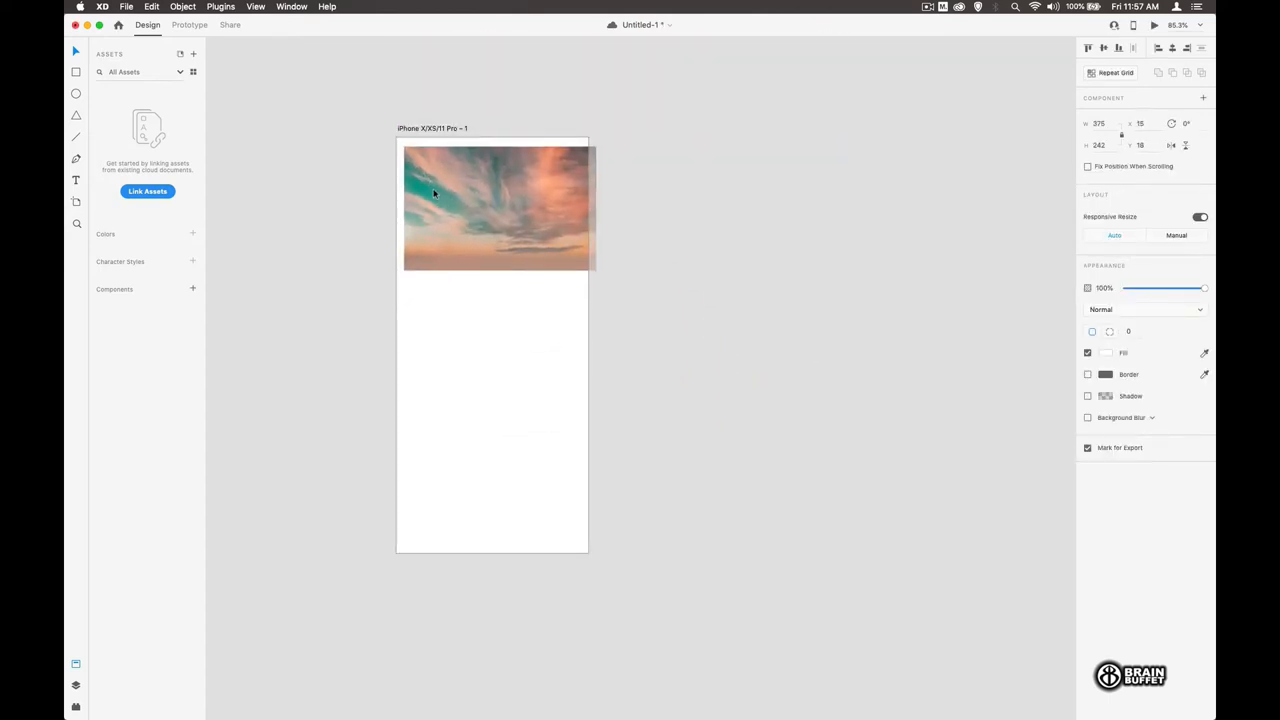
{"action": "left_click_drag", "start_coordinate": [588, 268], "coordinate": [764, 368]}
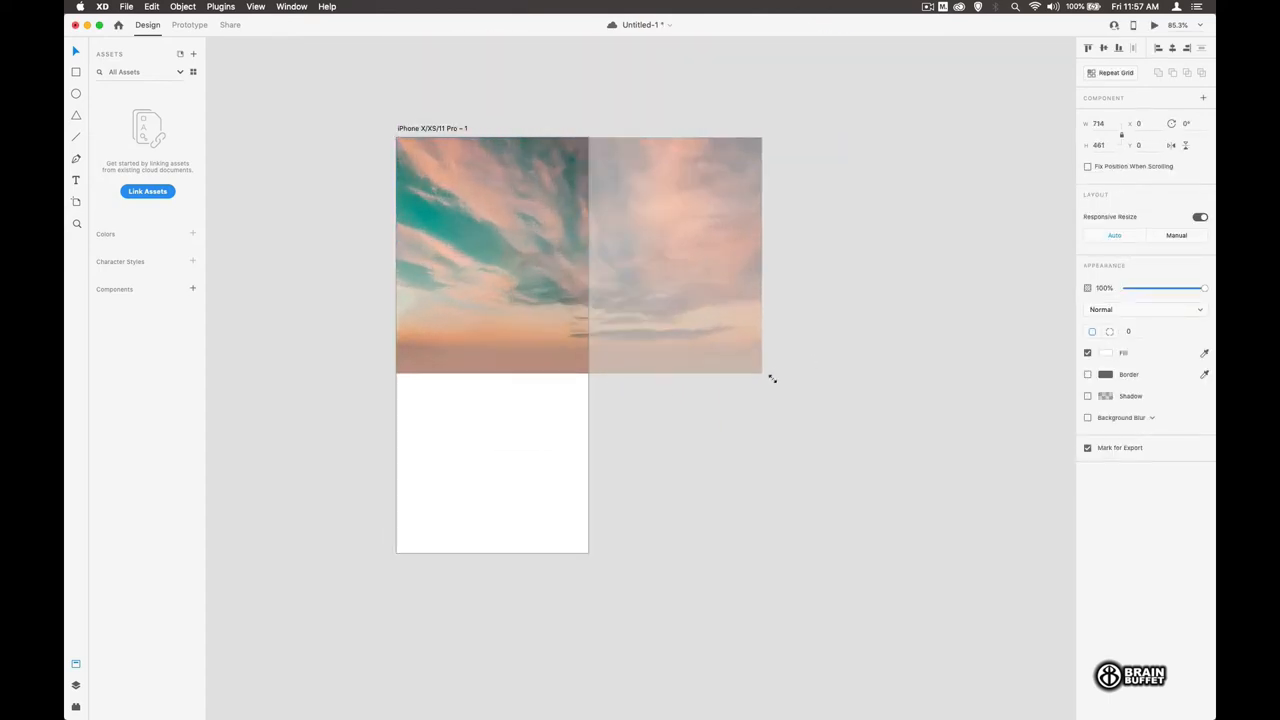
{"action": "left_click_drag", "start_coordinate": [762, 372], "coordinate": [804, 404]}
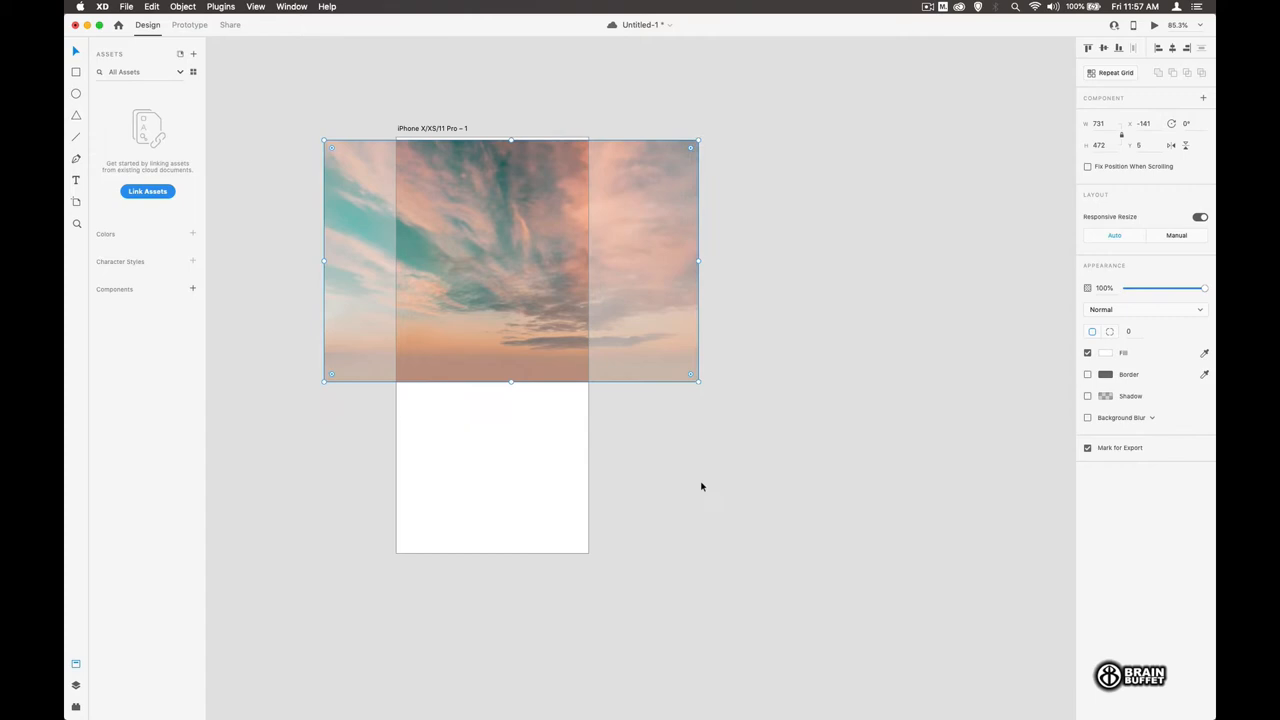
{"action": "left_click", "coordinate": [540, 440]}
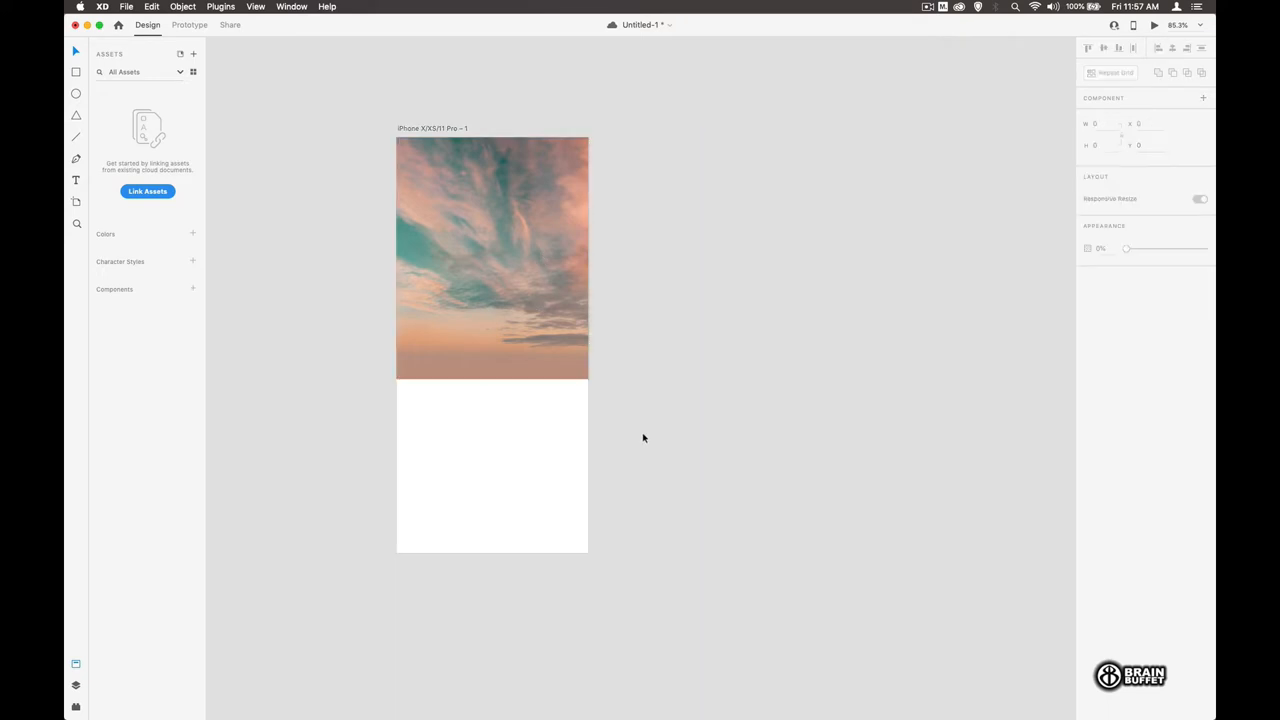
{"action": "mouse_move", "coordinate": [388, 468]}
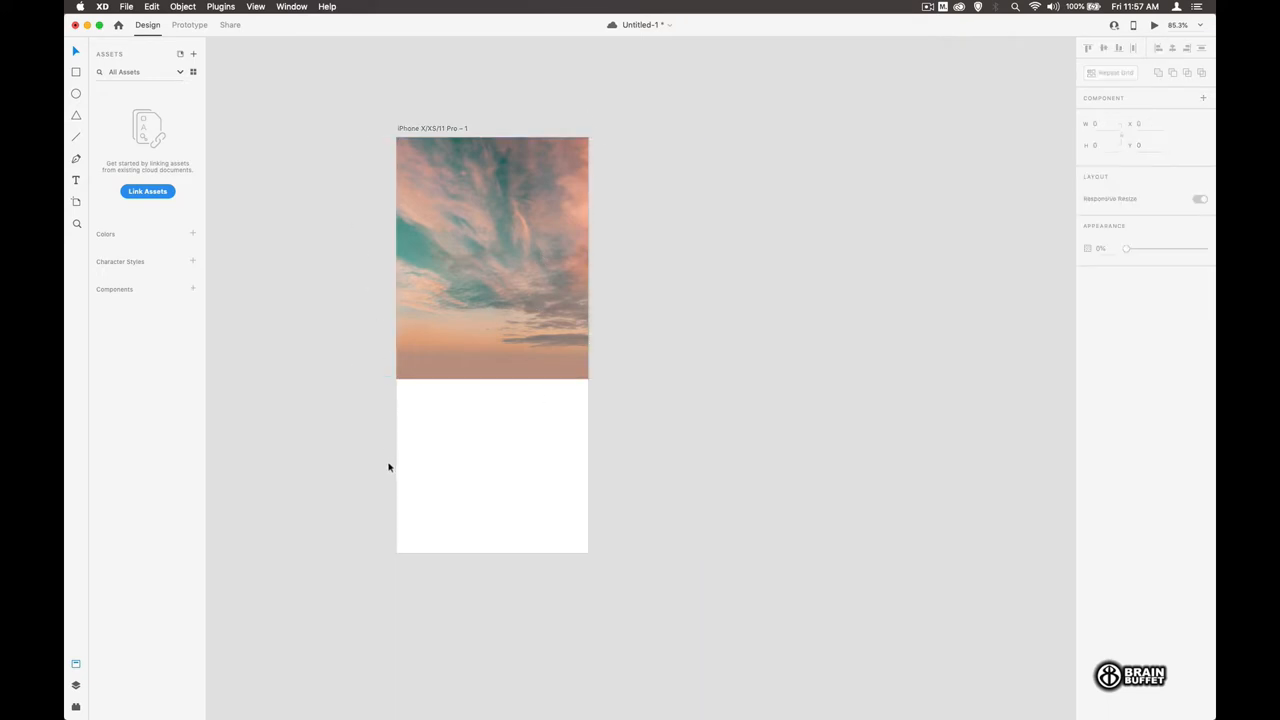
{"action": "mouse_move", "coordinate": [342, 438]}
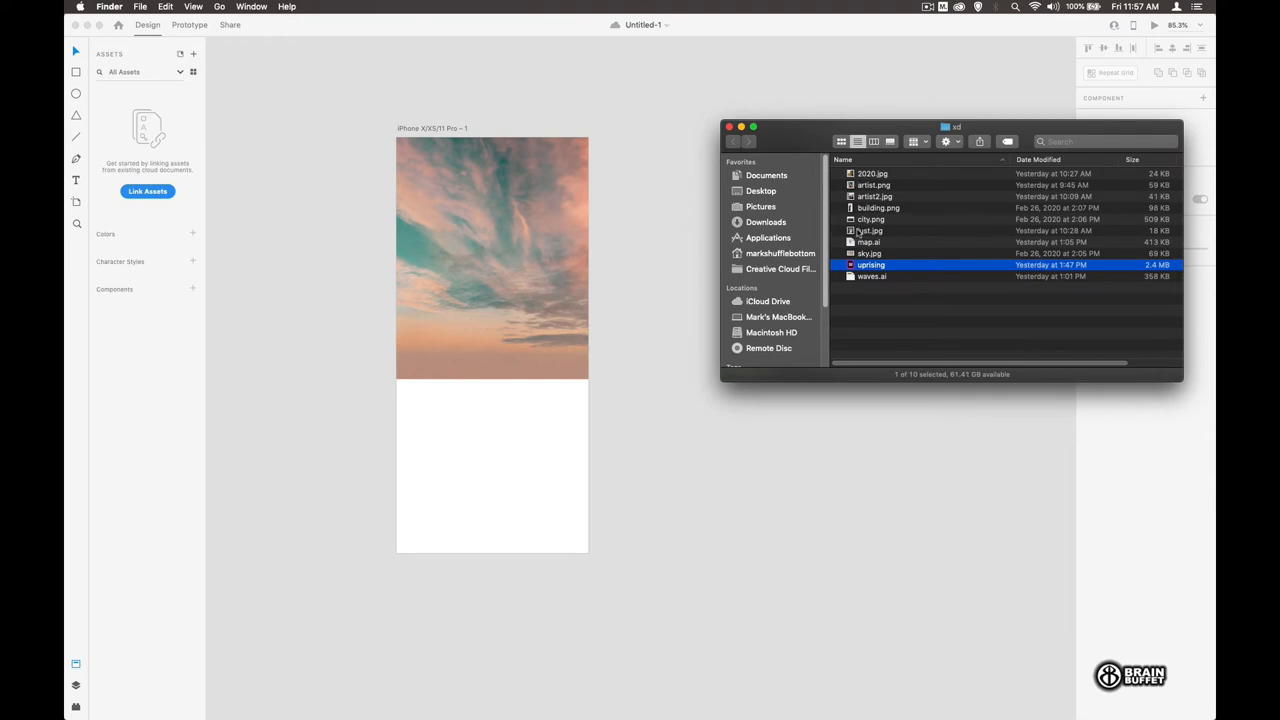
- Drag the city skyline photo from Finder onto the artboard's lower portion beneath the sky
{"action": "left_click", "coordinate": [870, 218]}
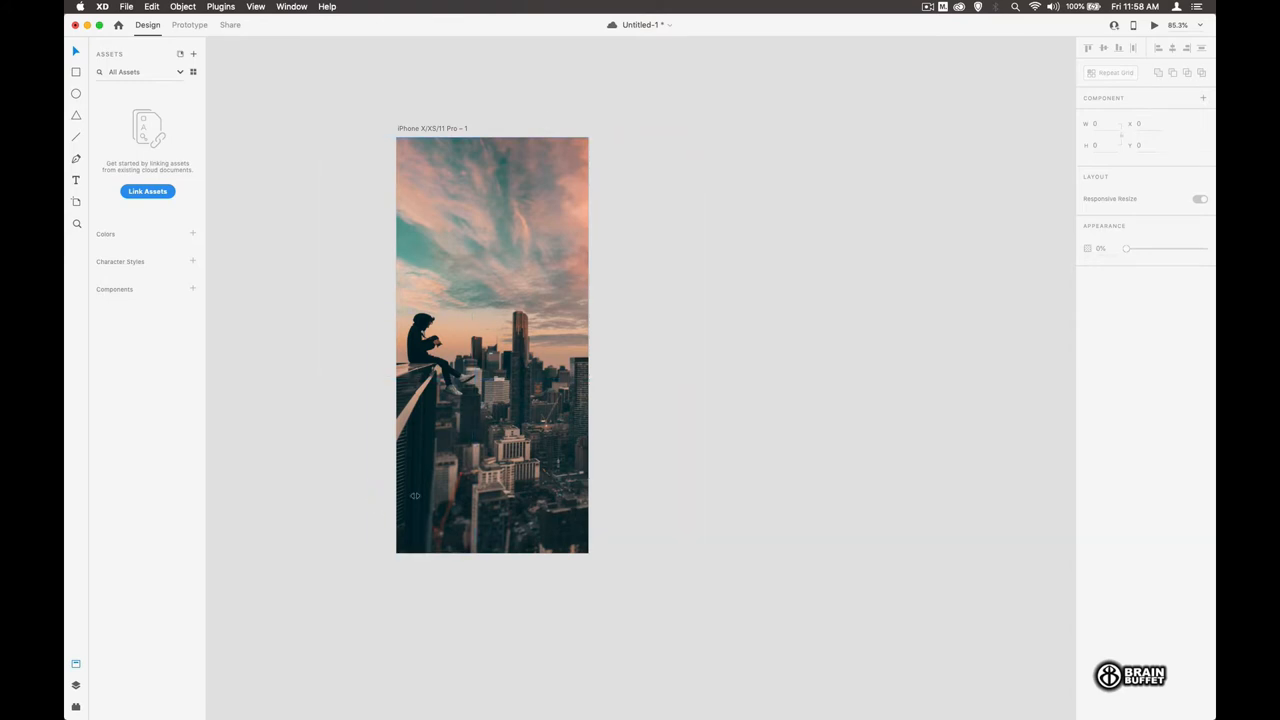
{"action": "left_click_drag", "start_coordinate": [380, 296], "coordinate": [764, 556]}
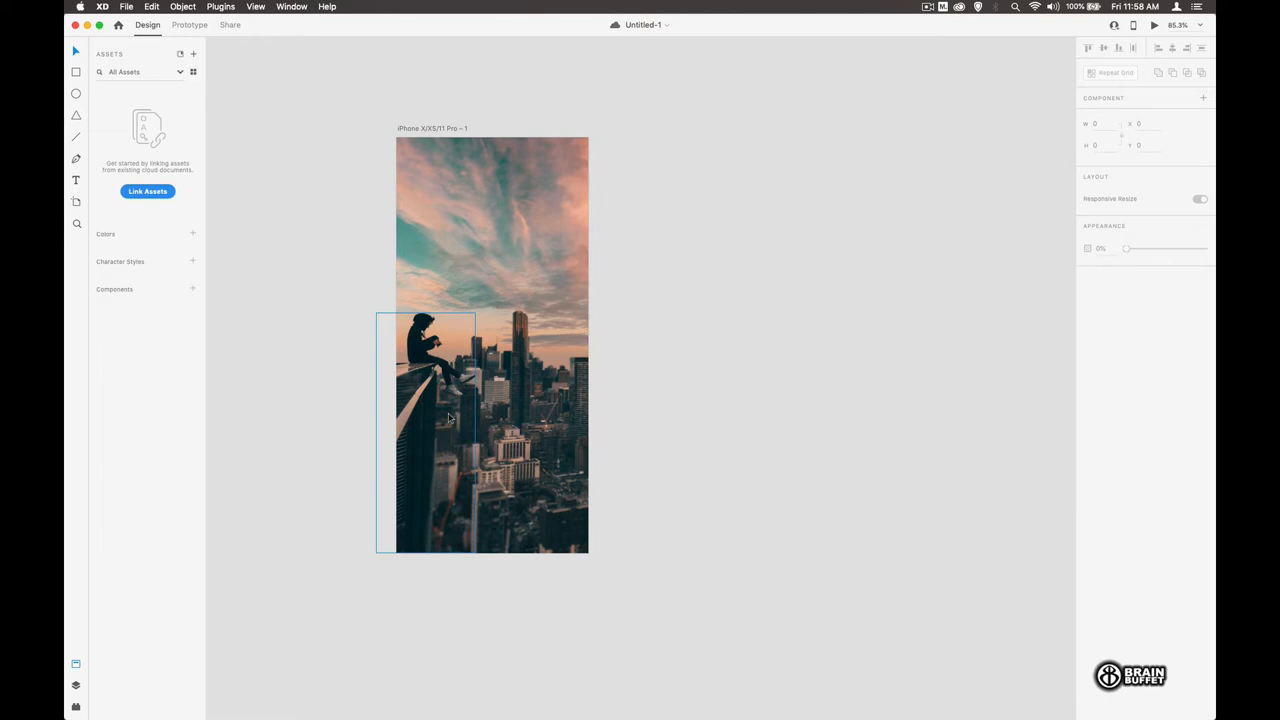
{"action": "left_click", "coordinate": [348, 404]}
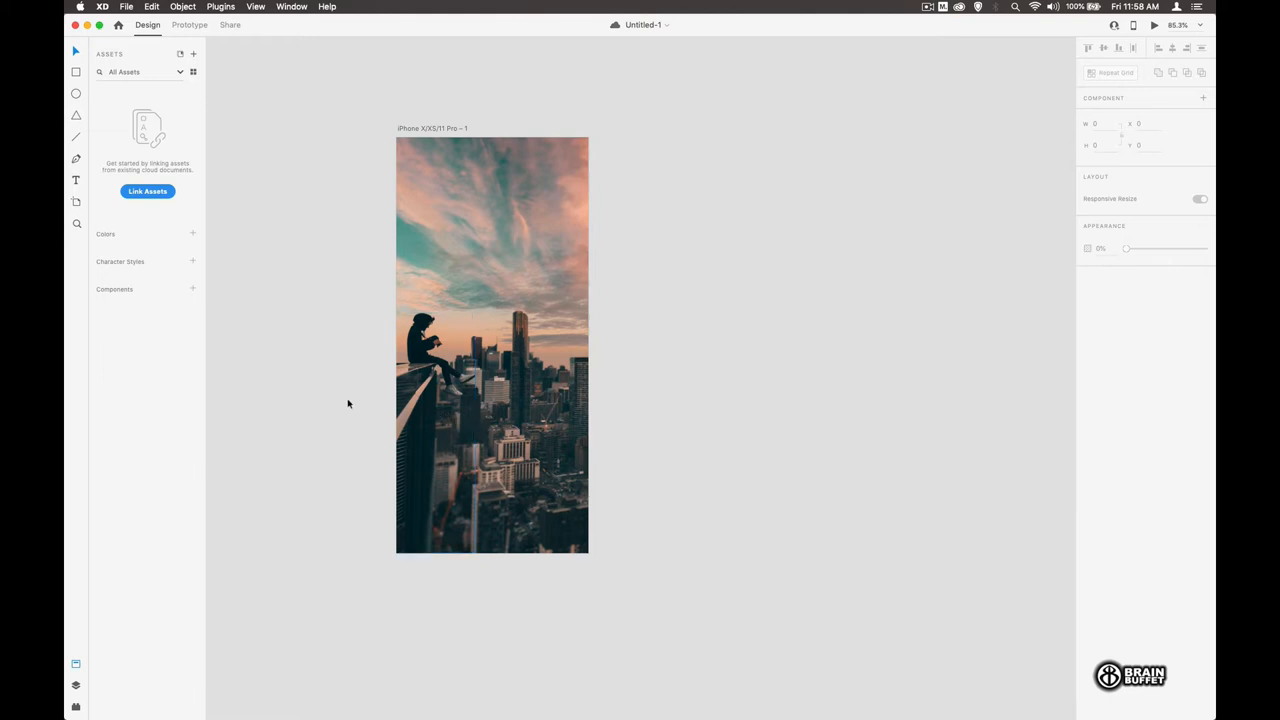
{"action": "mouse_move", "coordinate": [328, 198]}
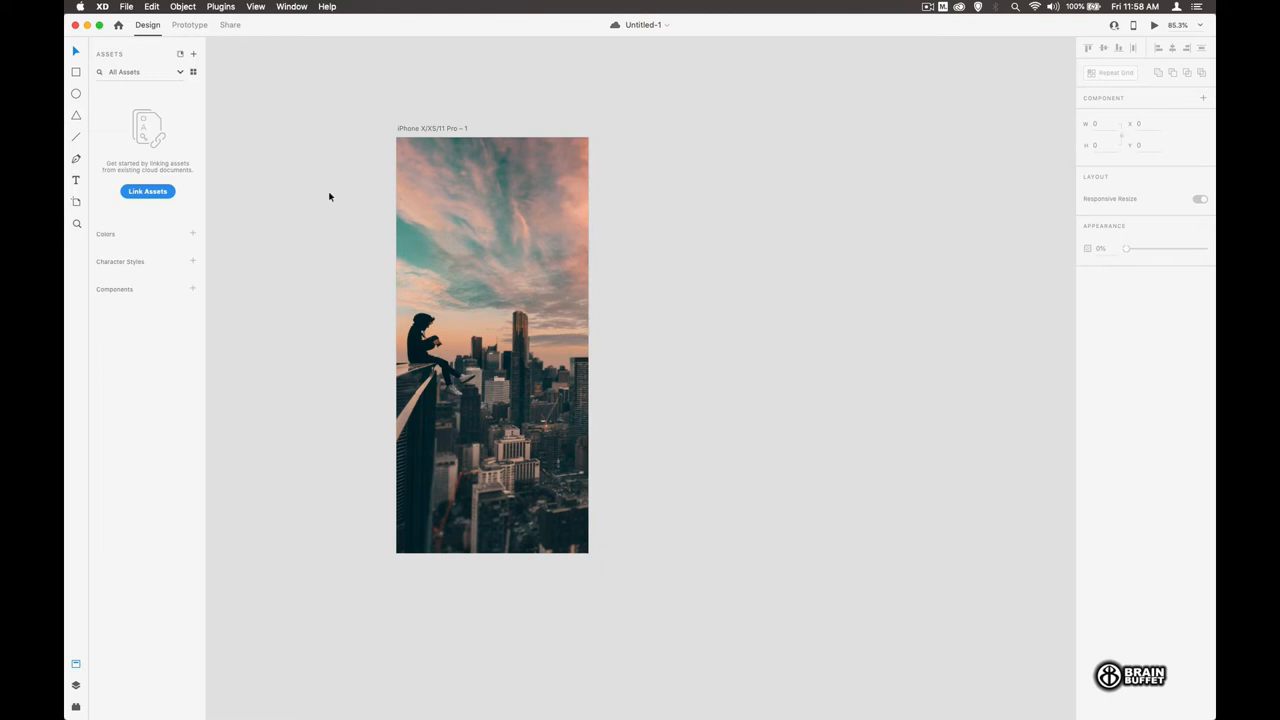
- Import waves.ai so the orange wave artwork lands beside the artboard
{"action": "left_click", "coordinate": [126, 8]}
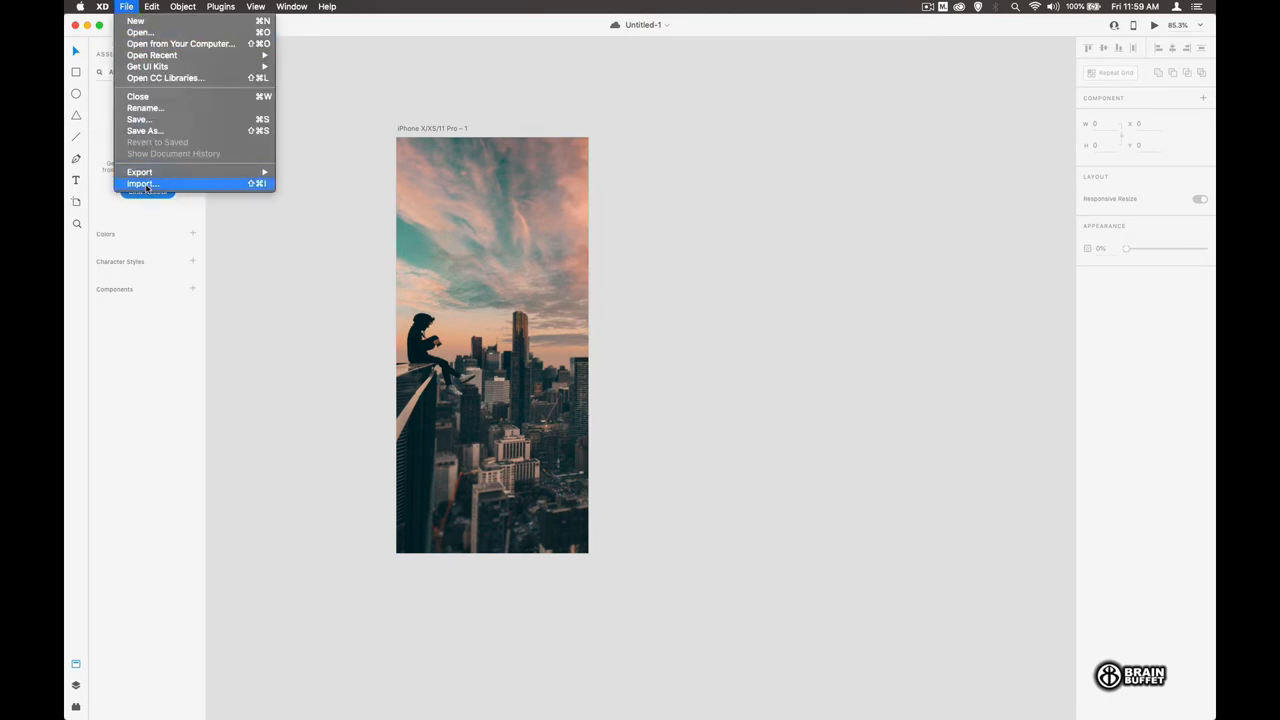
{"action": "left_click", "coordinate": [142, 184]}
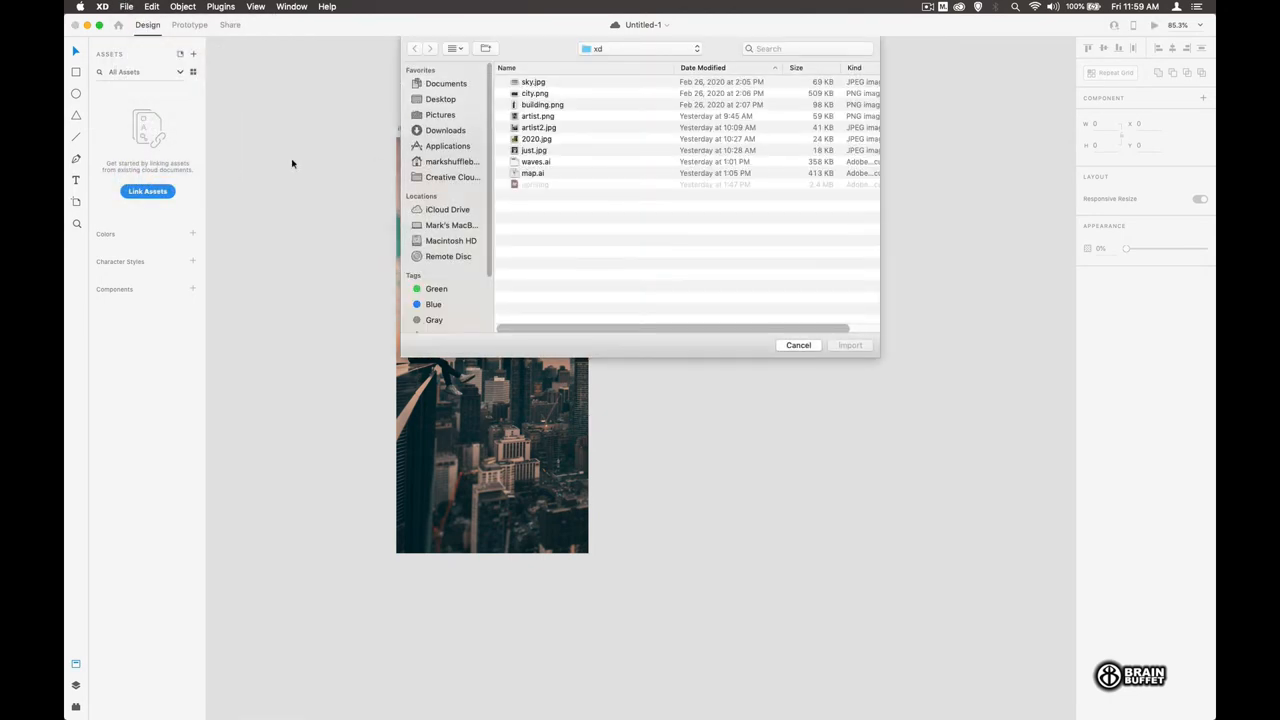
{"action": "left_click", "coordinate": [536, 160]}
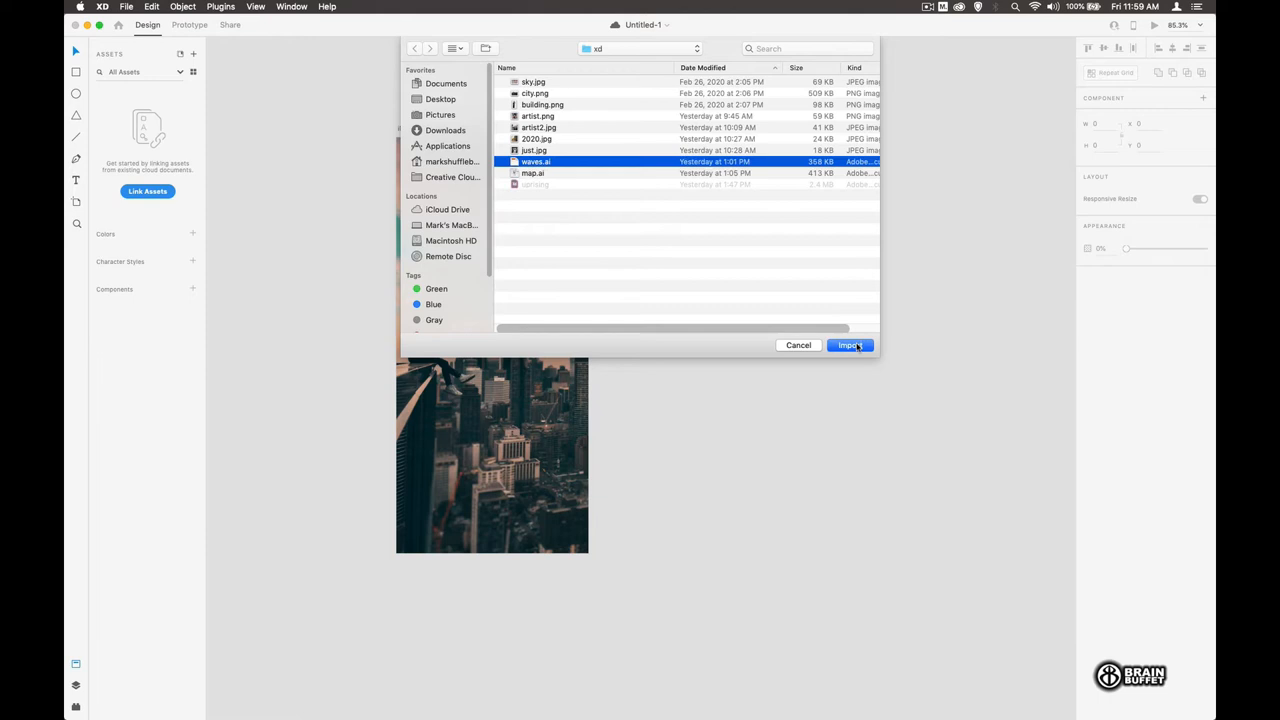
{"action": "left_click", "coordinate": [848, 344]}
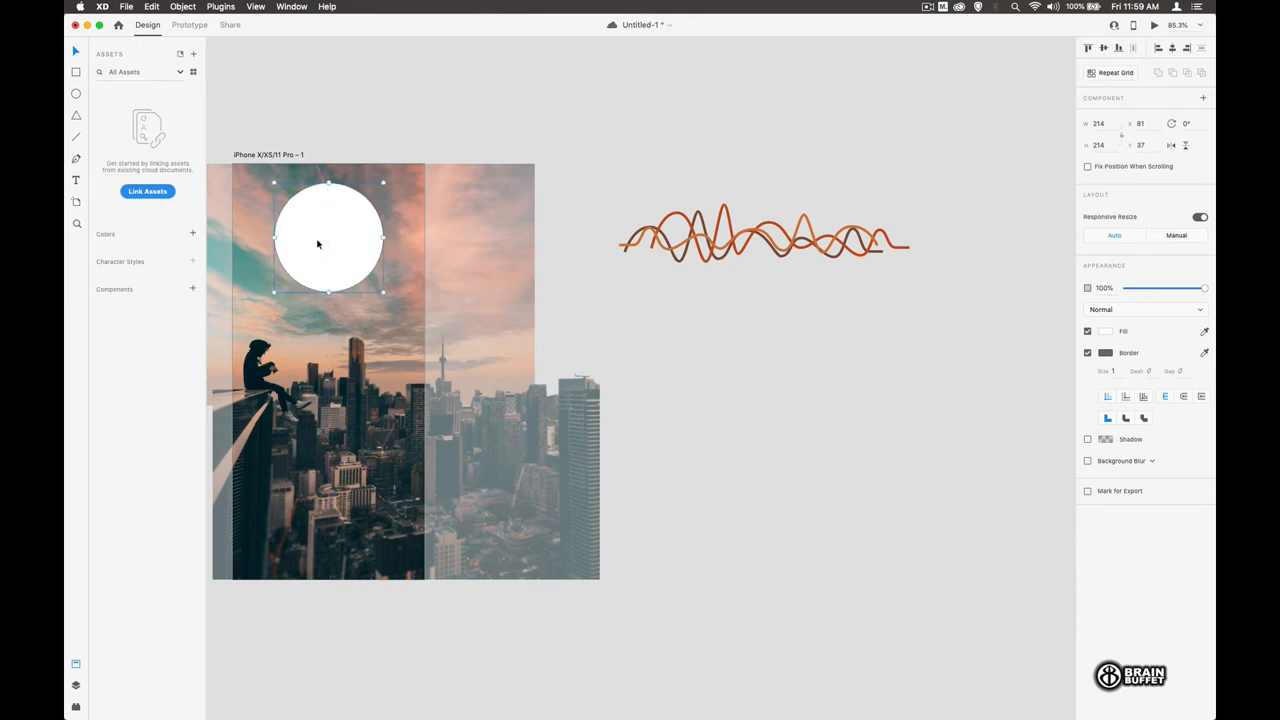
- Move the white circle beside the artboard and centre the waves logo over it
{"action": "left_click_drag", "start_coordinate": [328, 238], "coordinate": [718, 328]}
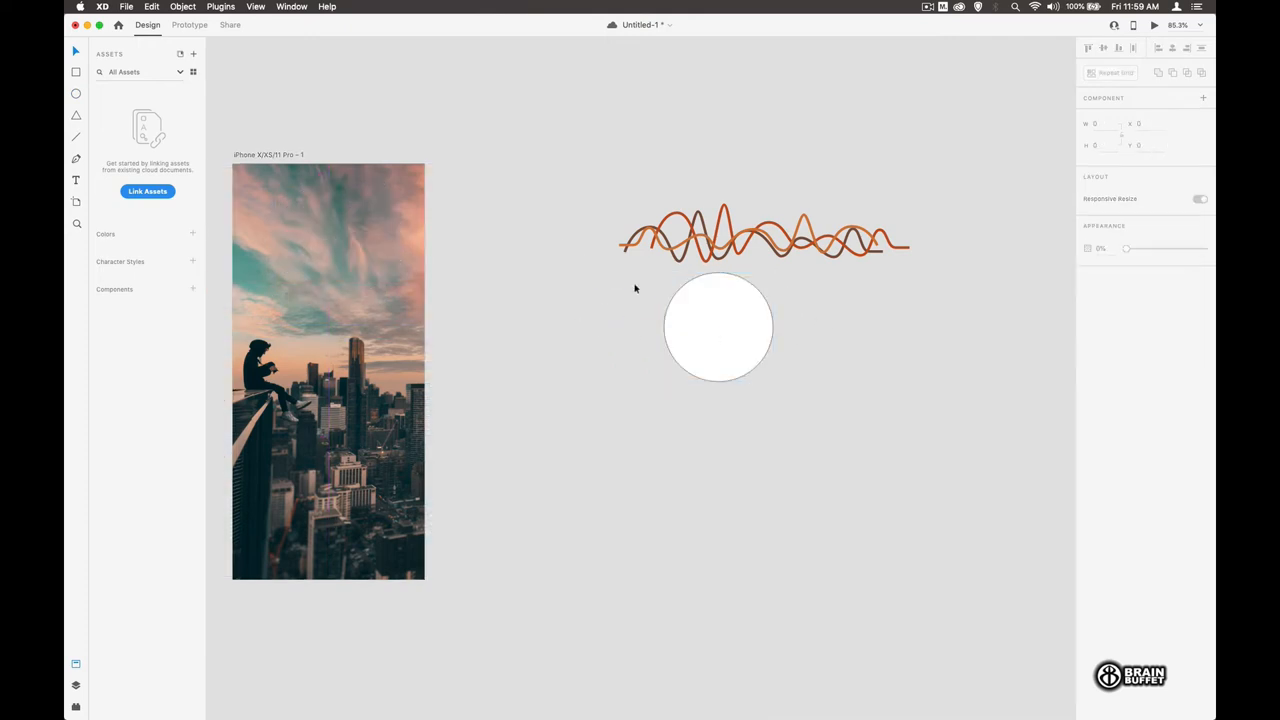
{"action": "left_click", "coordinate": [764, 232]}
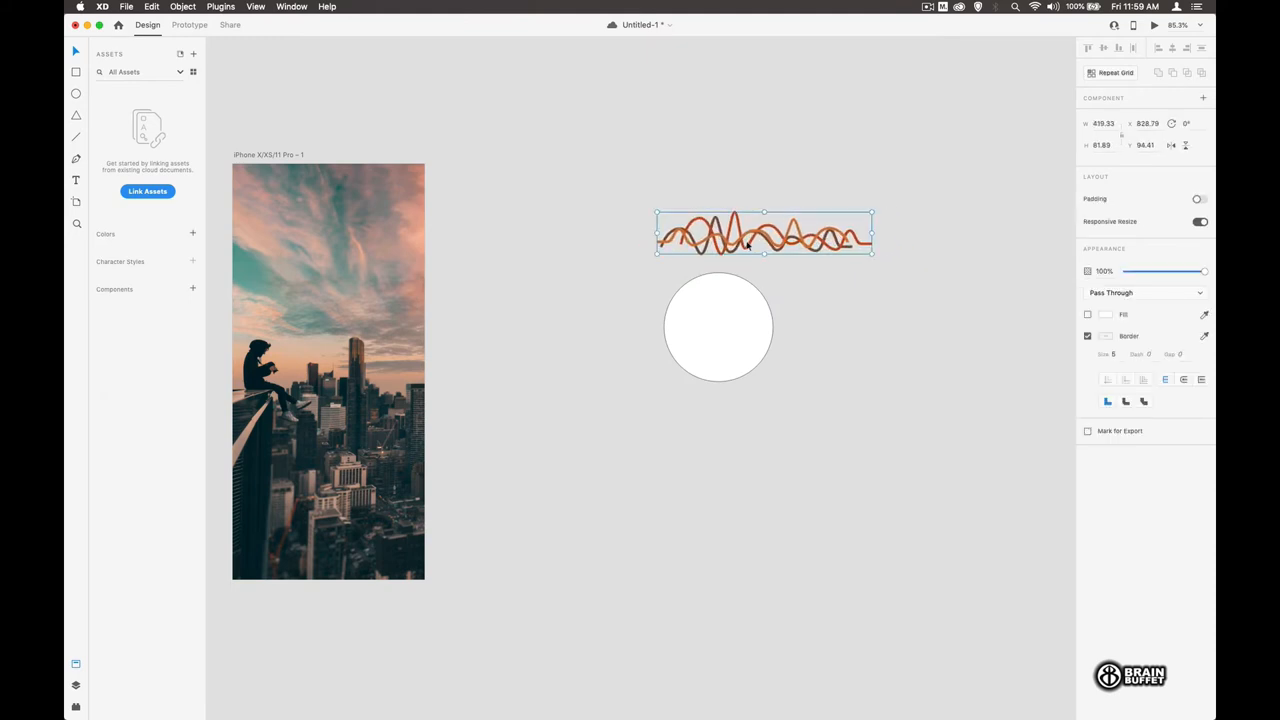
{"action": "left_click_drag", "start_coordinate": [764, 232], "coordinate": [740, 324]}
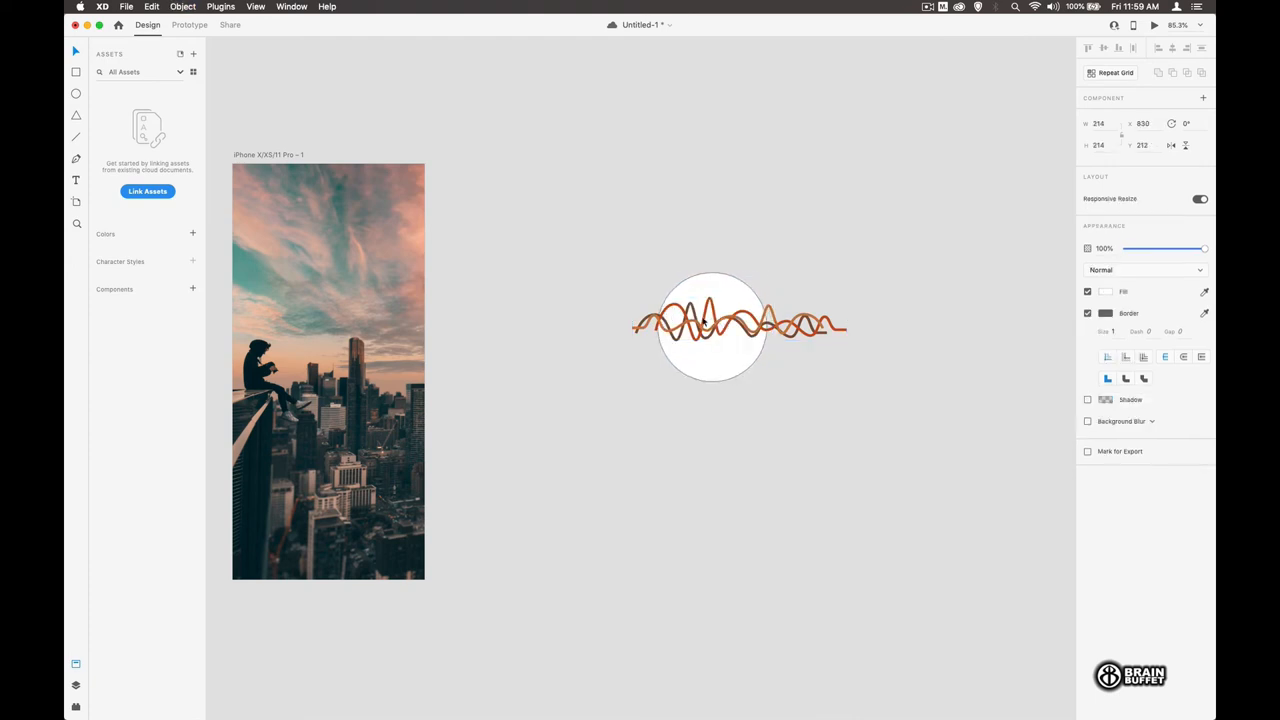
{"action": "left_click", "coordinate": [700, 250]}
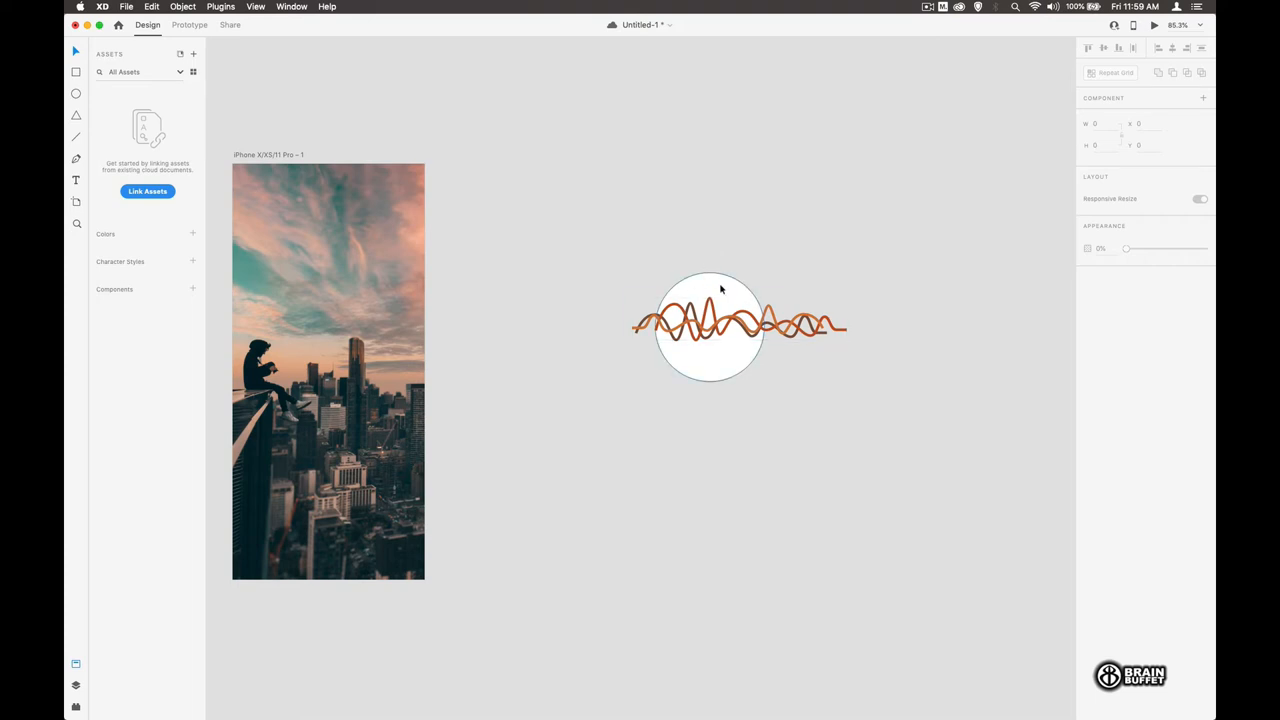
{"action": "left_click", "coordinate": [710, 324]}
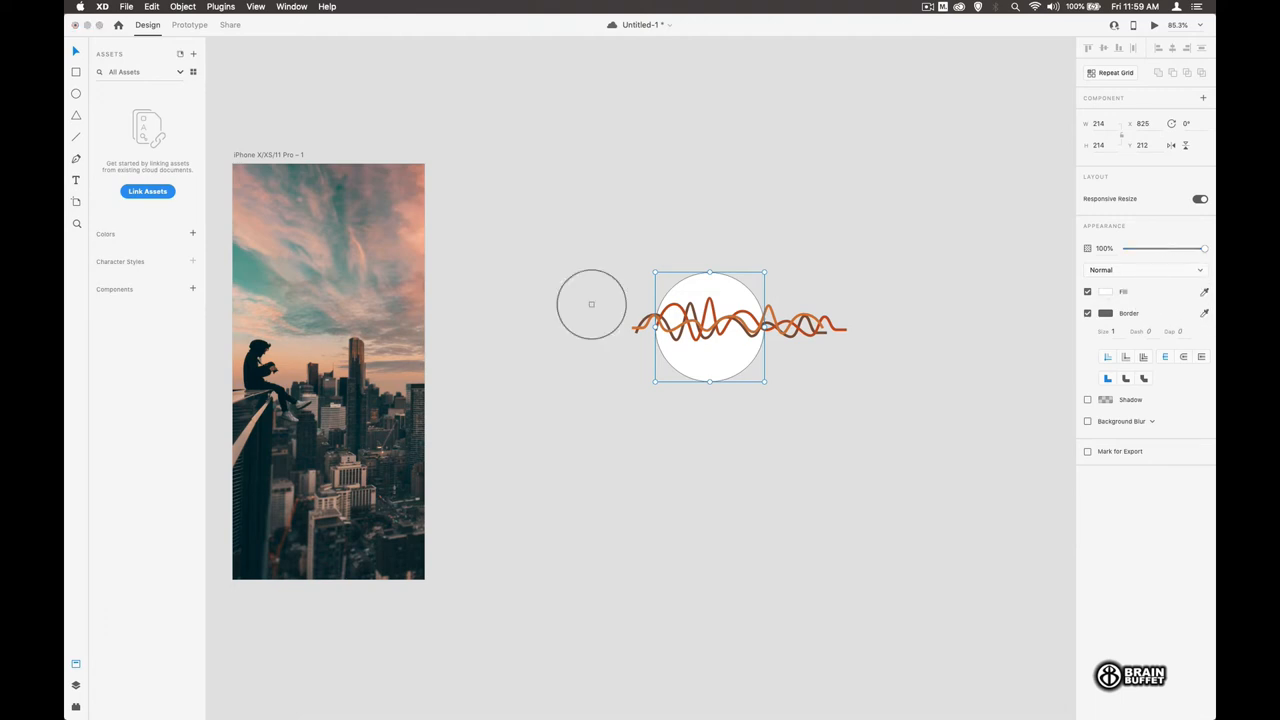
- Fill the circle peach and add Background Blur at 50% opacity with brightness 6
{"action": "left_click_drag", "start_coordinate": [592, 304], "coordinate": [292, 356]}
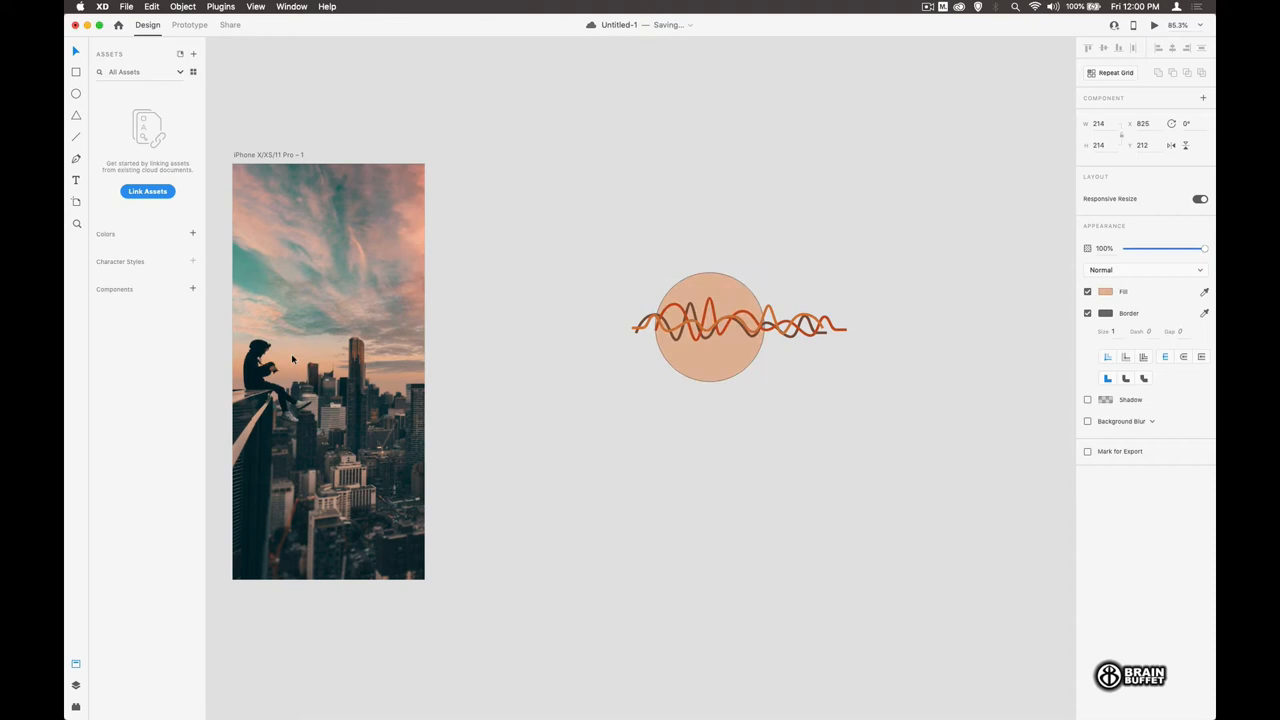
{"action": "left_click", "coordinate": [710, 324]}
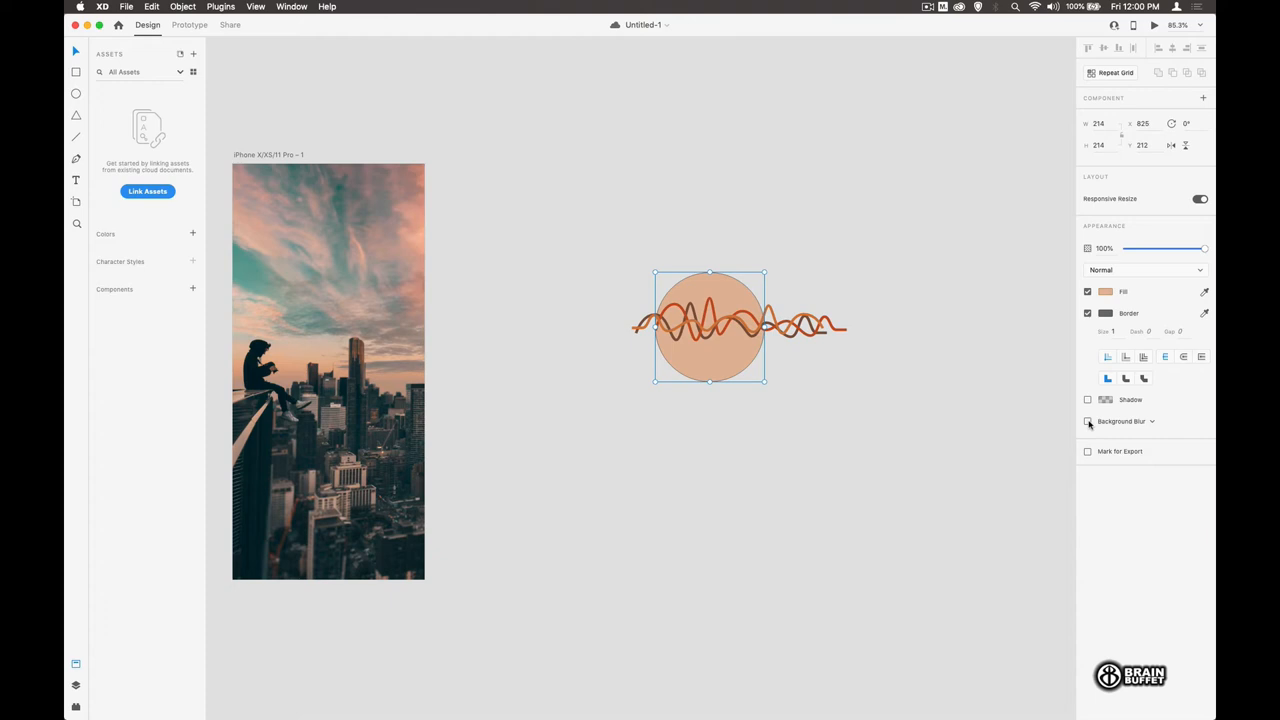
{"action": "left_click", "coordinate": [1088, 420]}
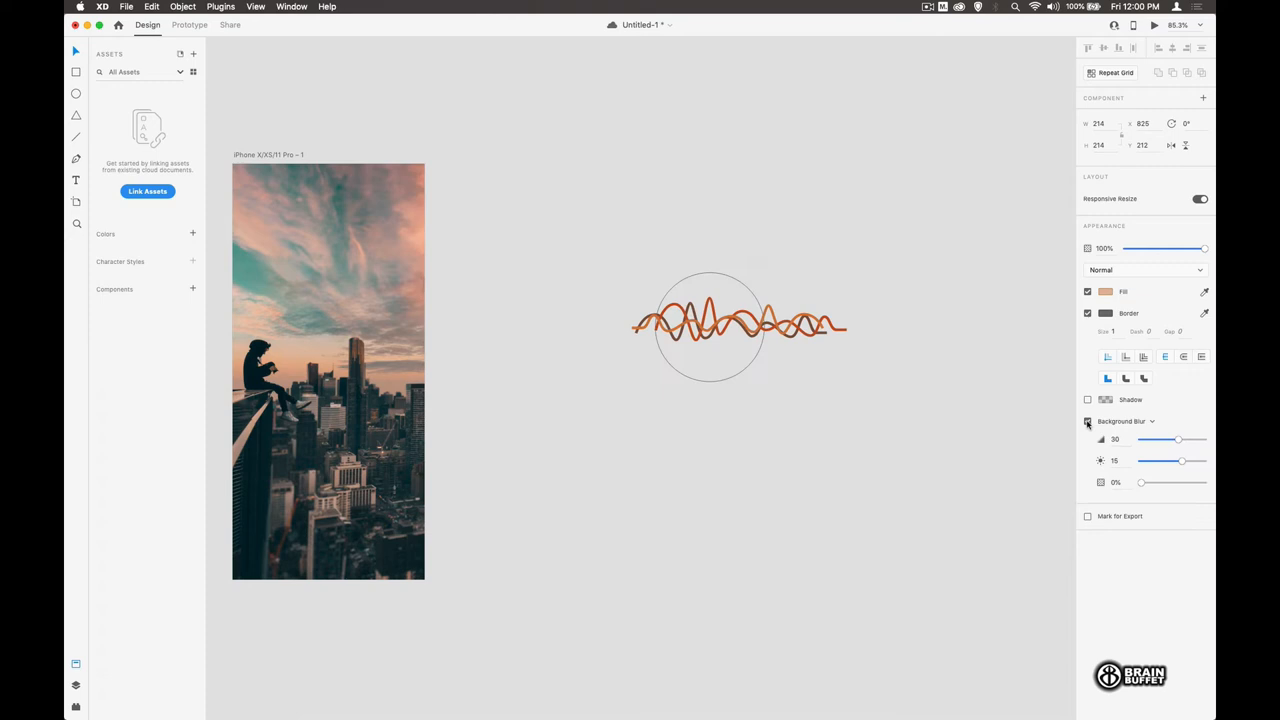
{"action": "left_click", "coordinate": [710, 324]}
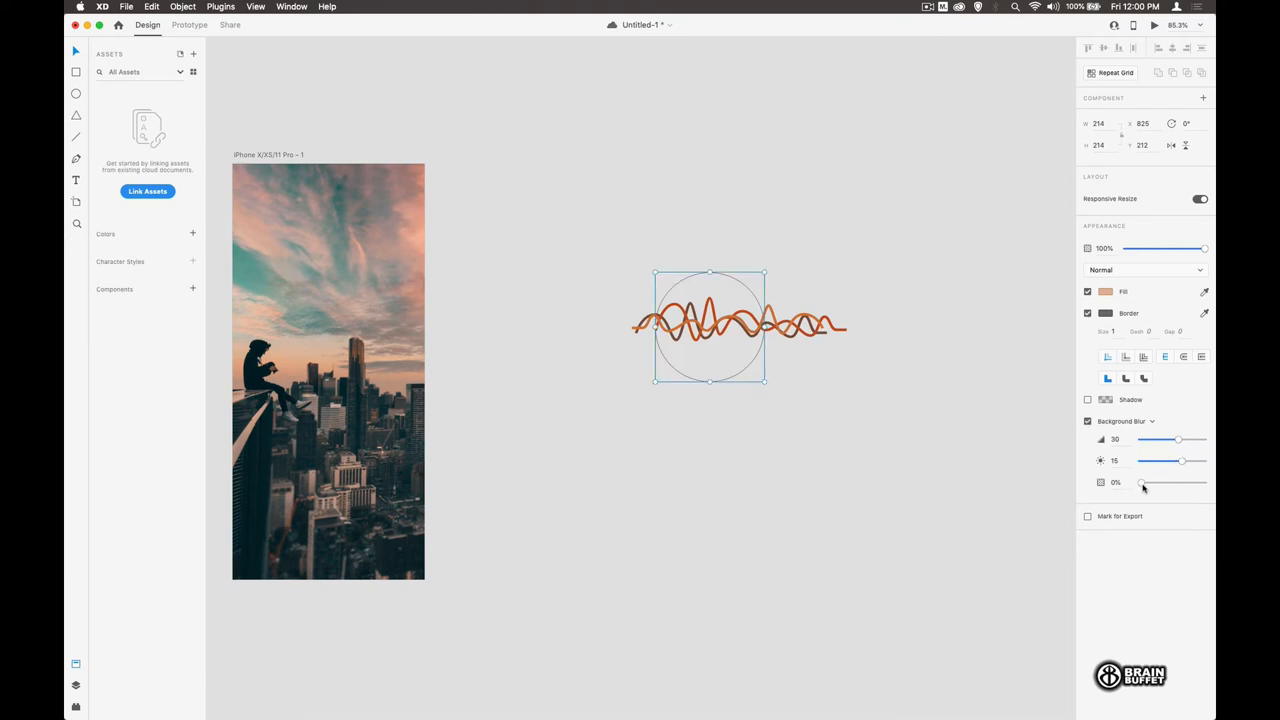
{"action": "left_click_drag", "start_coordinate": [1144, 482], "coordinate": [1170, 482]}
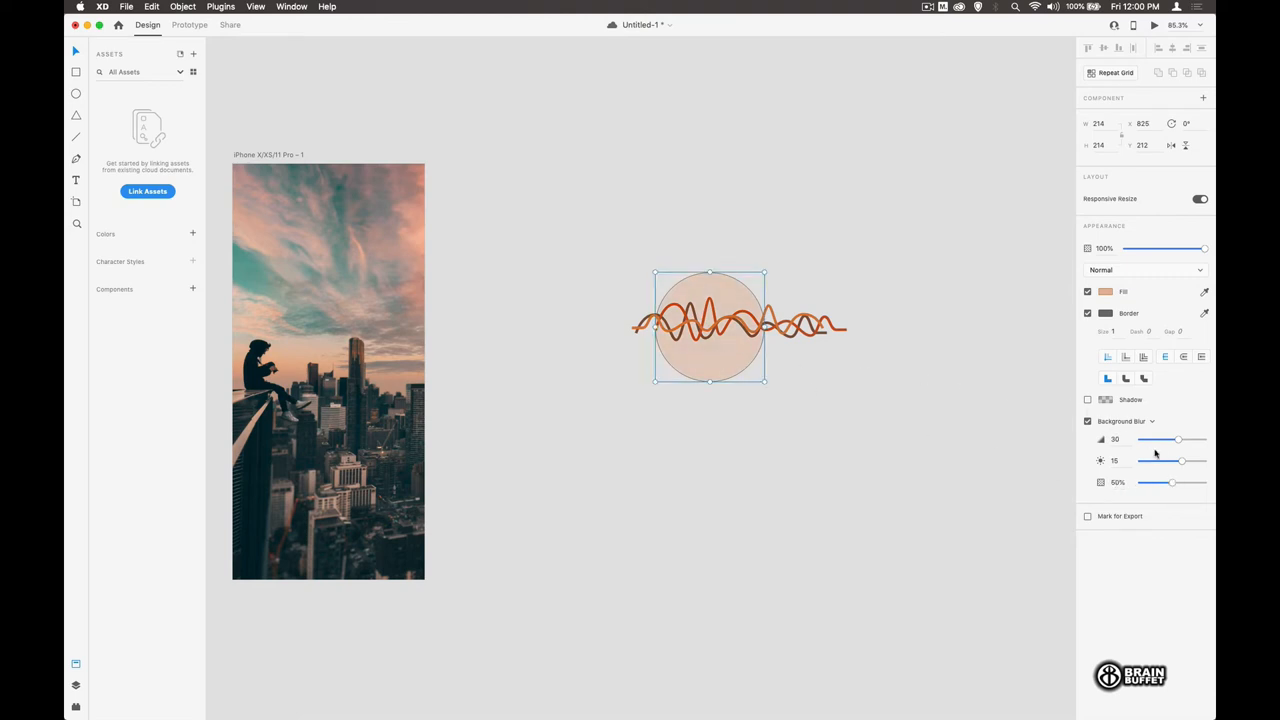
{"action": "left_click_drag", "start_coordinate": [1182, 460], "coordinate": [1172, 460]}
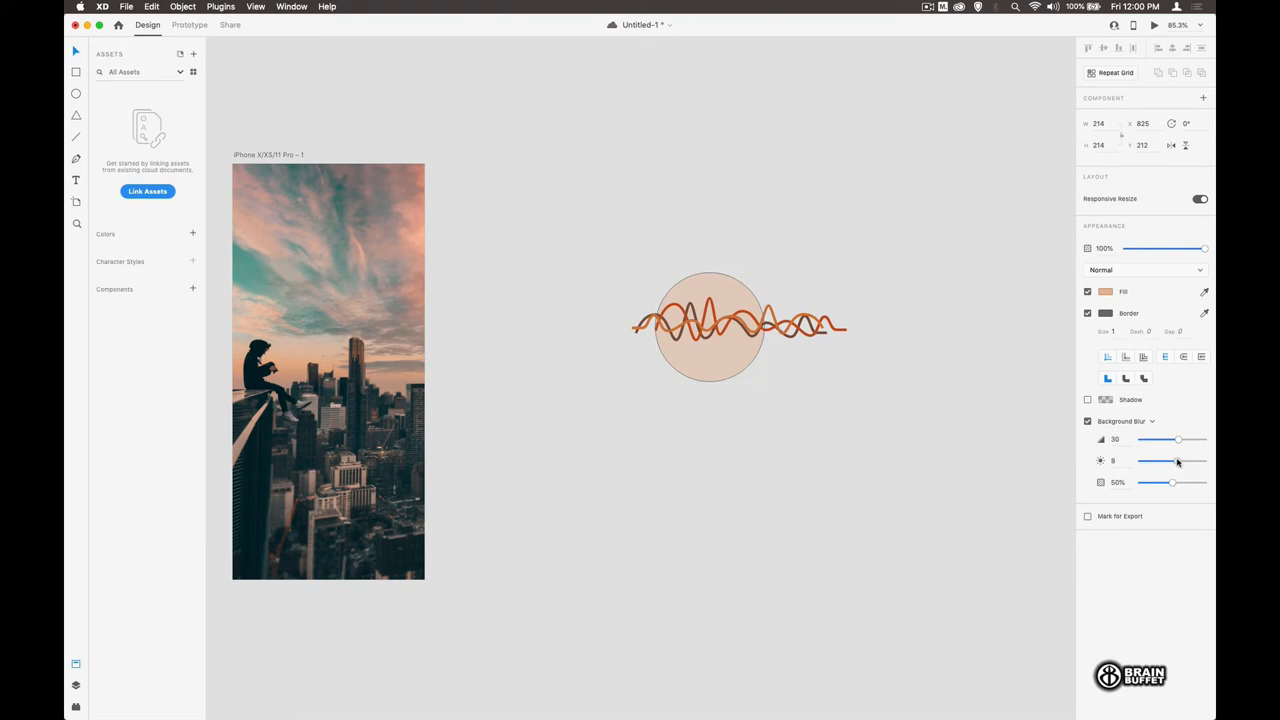
{"action": "left_click_drag", "start_coordinate": [1172, 460], "coordinate": [1172, 460]}
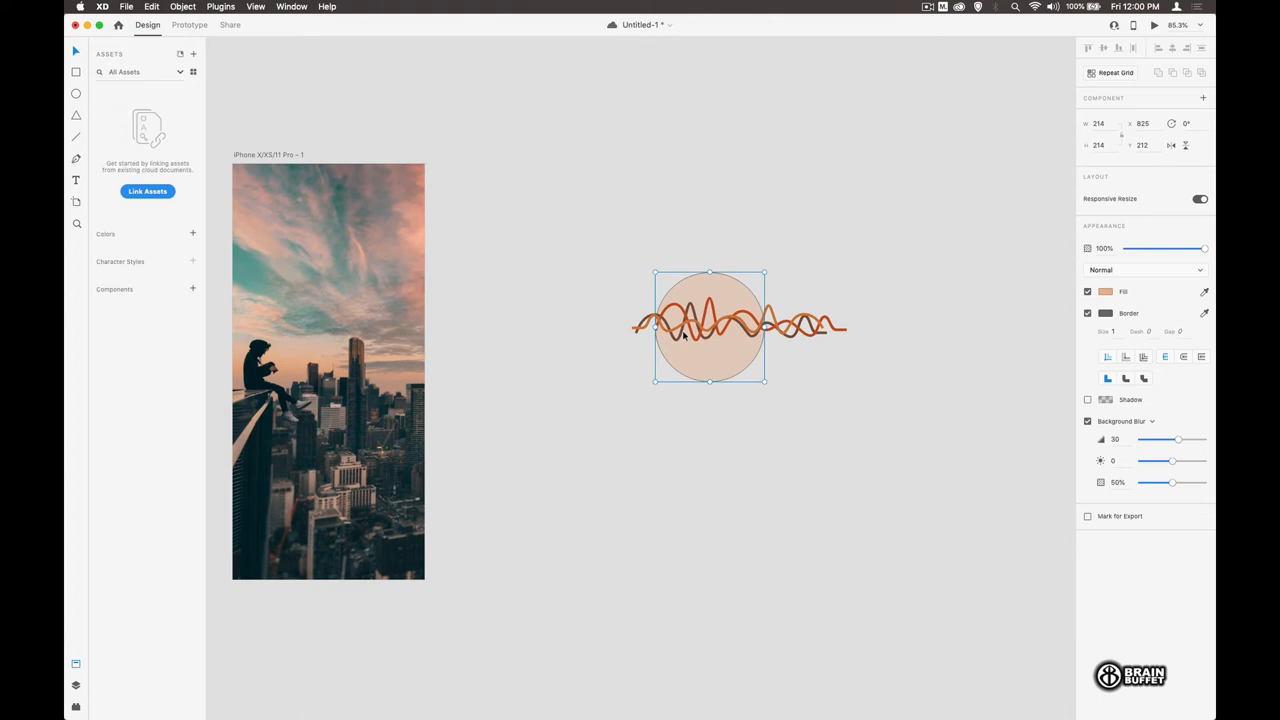
{"action": "mouse_move", "coordinate": [730, 250]}
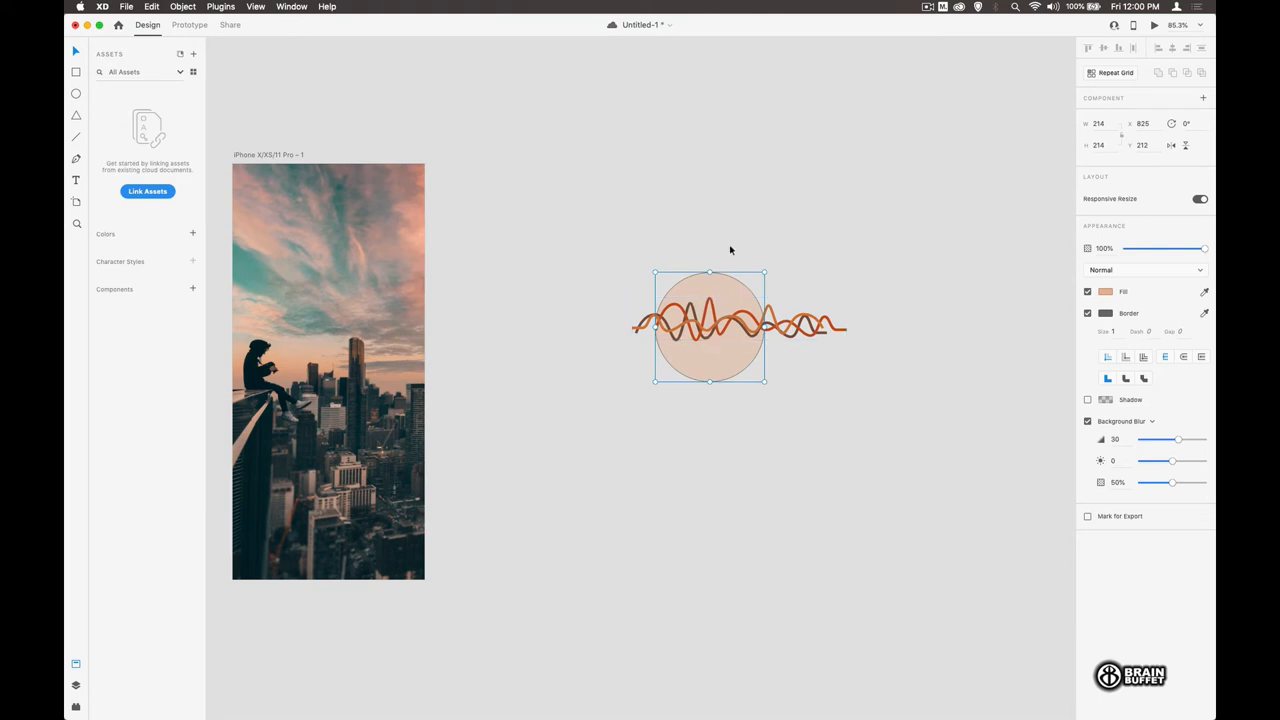
{"action": "mouse_move", "coordinate": [712, 294]}
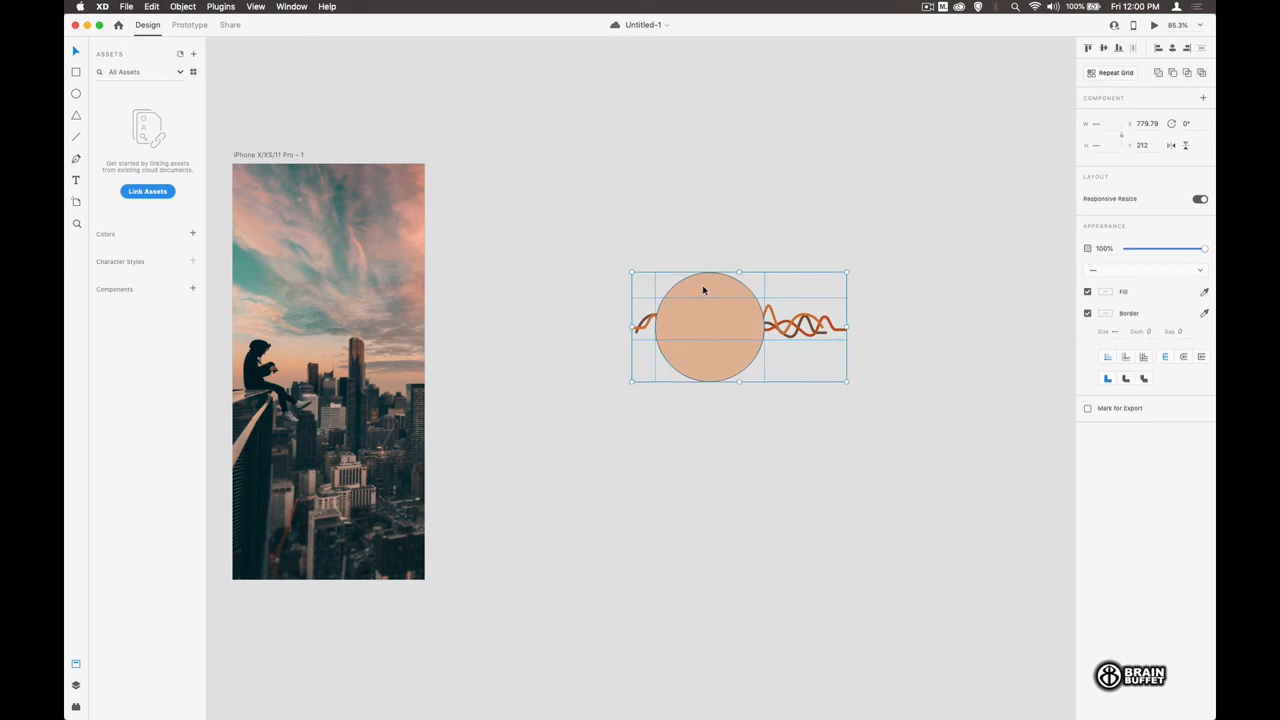
- Mask the waves artwork inside the peach circle so it trims to the round outline
{"action": "left_click", "coordinate": [184, 8]}
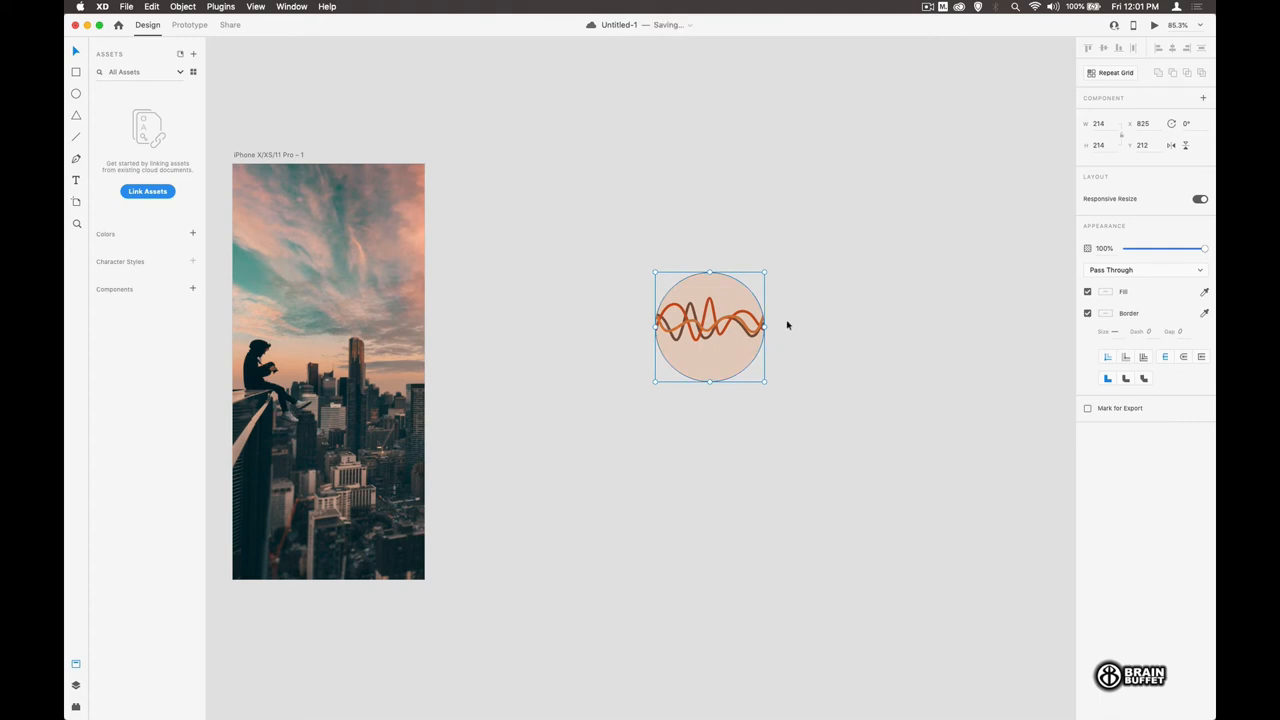
{"action": "left_click", "coordinate": [1144, 270]}
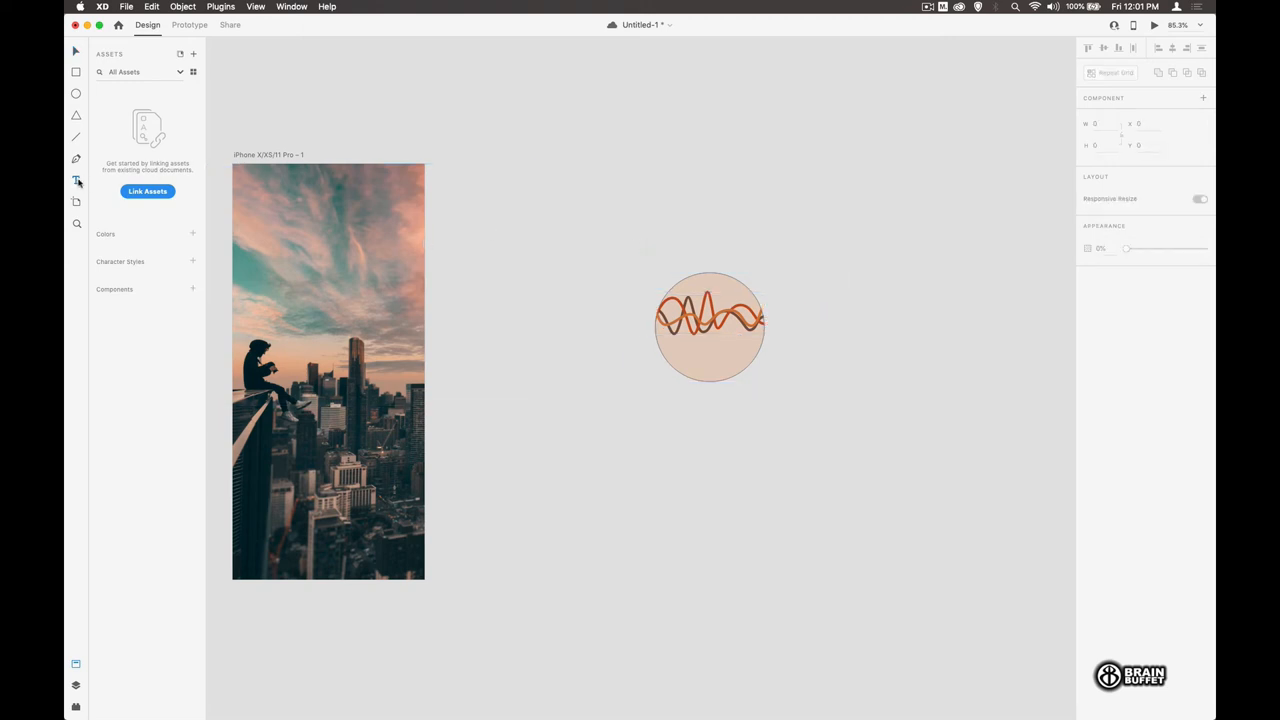
- Add an UPRISING text label in the ONE DAY font across the circle logo
{"action": "left_click", "coordinate": [76, 180]}
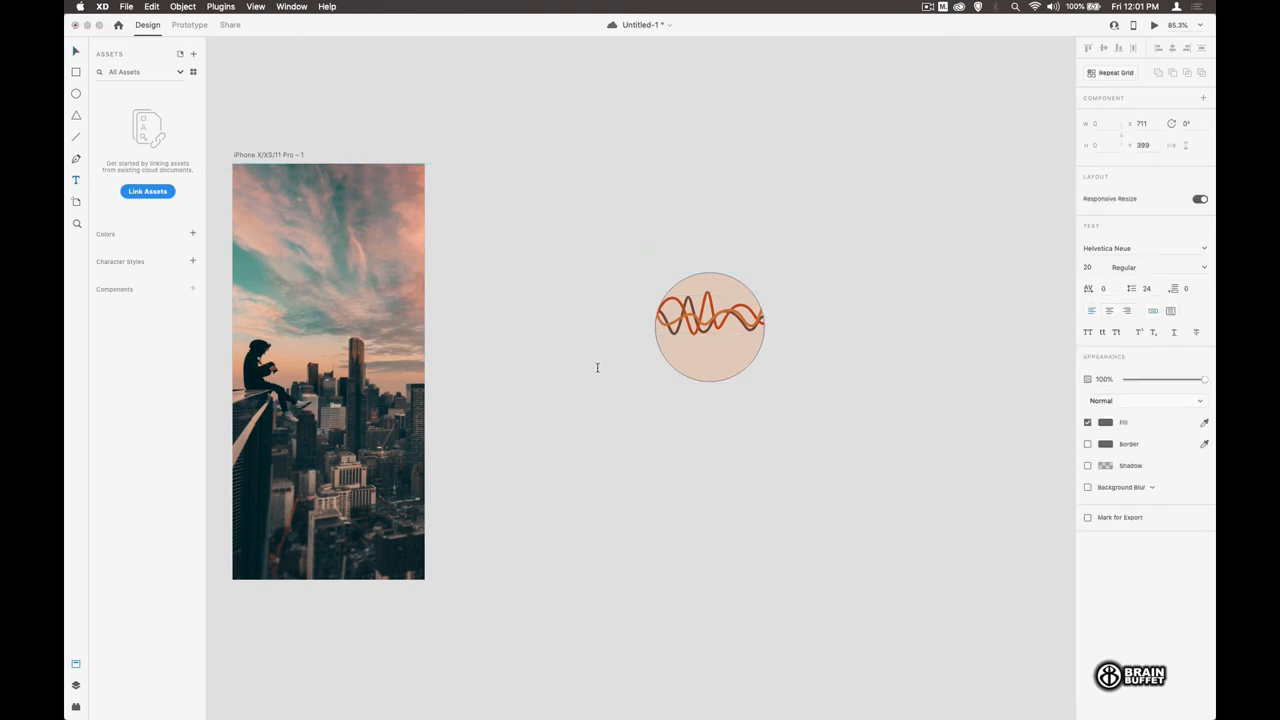
{"action": "type", "text": "UPRISING"}
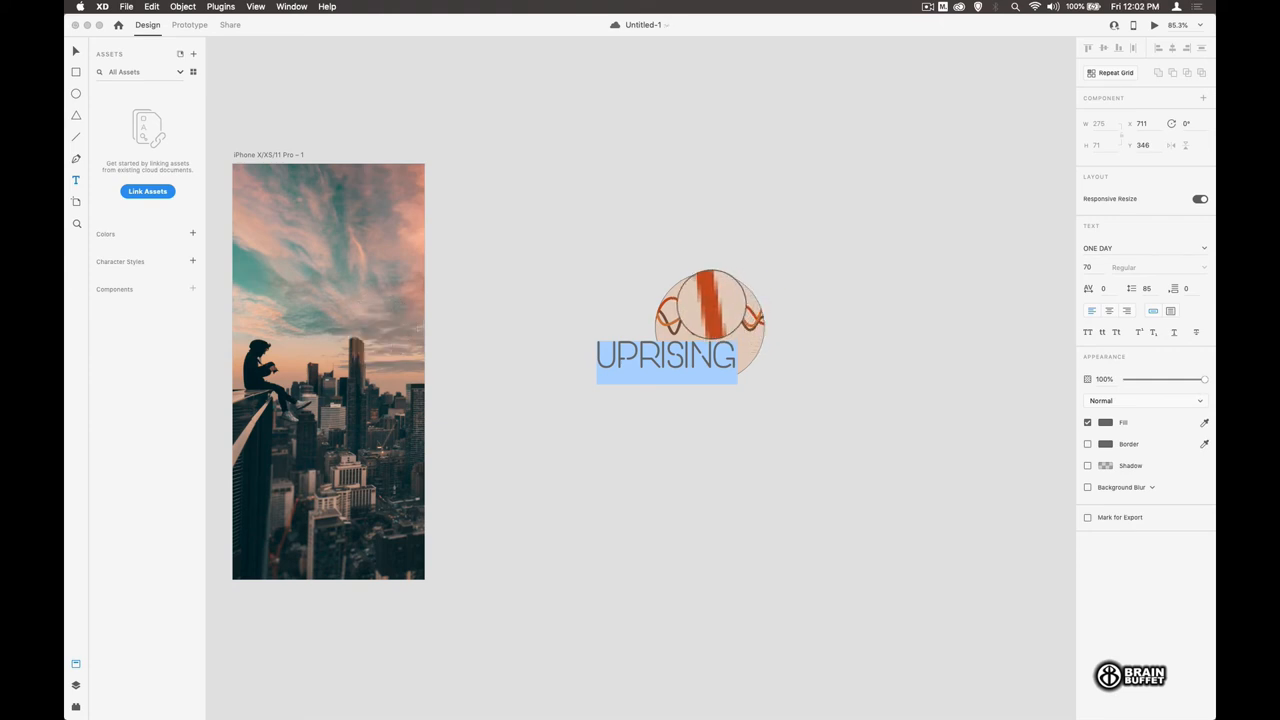
{"action": "left_click", "coordinate": [1106, 422]}
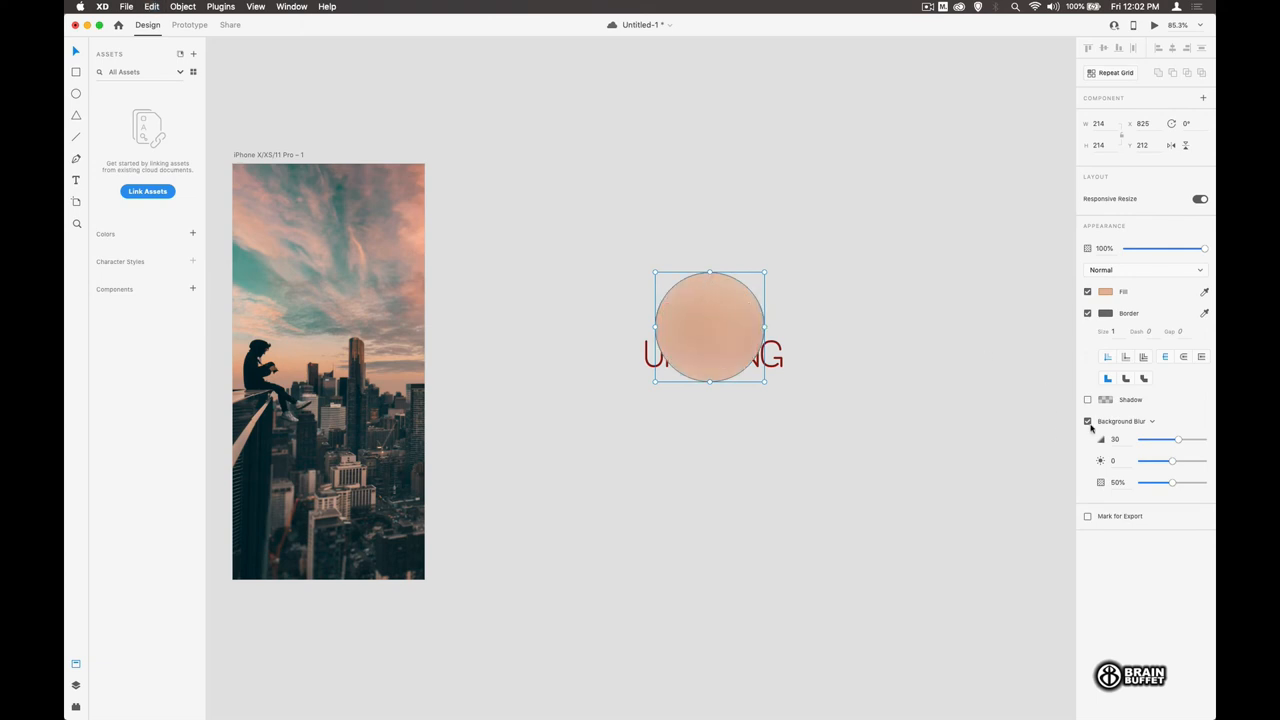
- Remove the circle's blur, give it an orange outline, and select the UPRISING wordmark
{"action": "left_click", "coordinate": [1088, 420]}
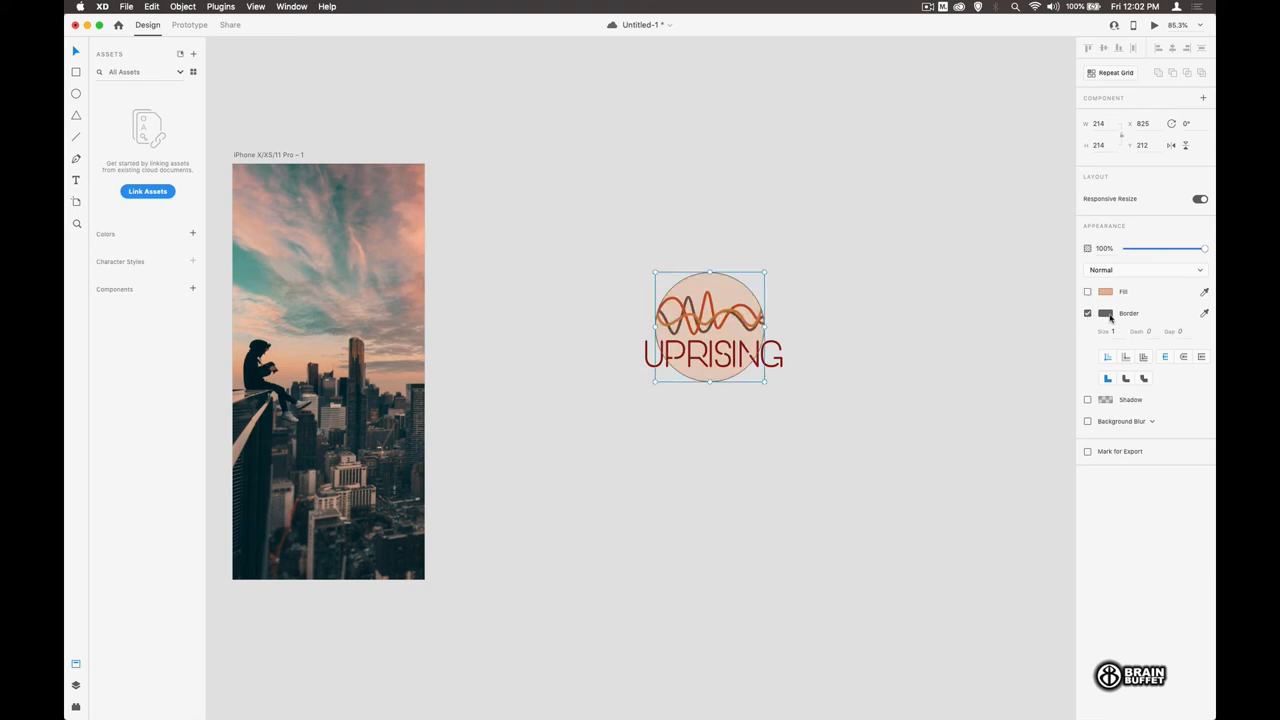
{"action": "left_click", "coordinate": [1106, 312]}
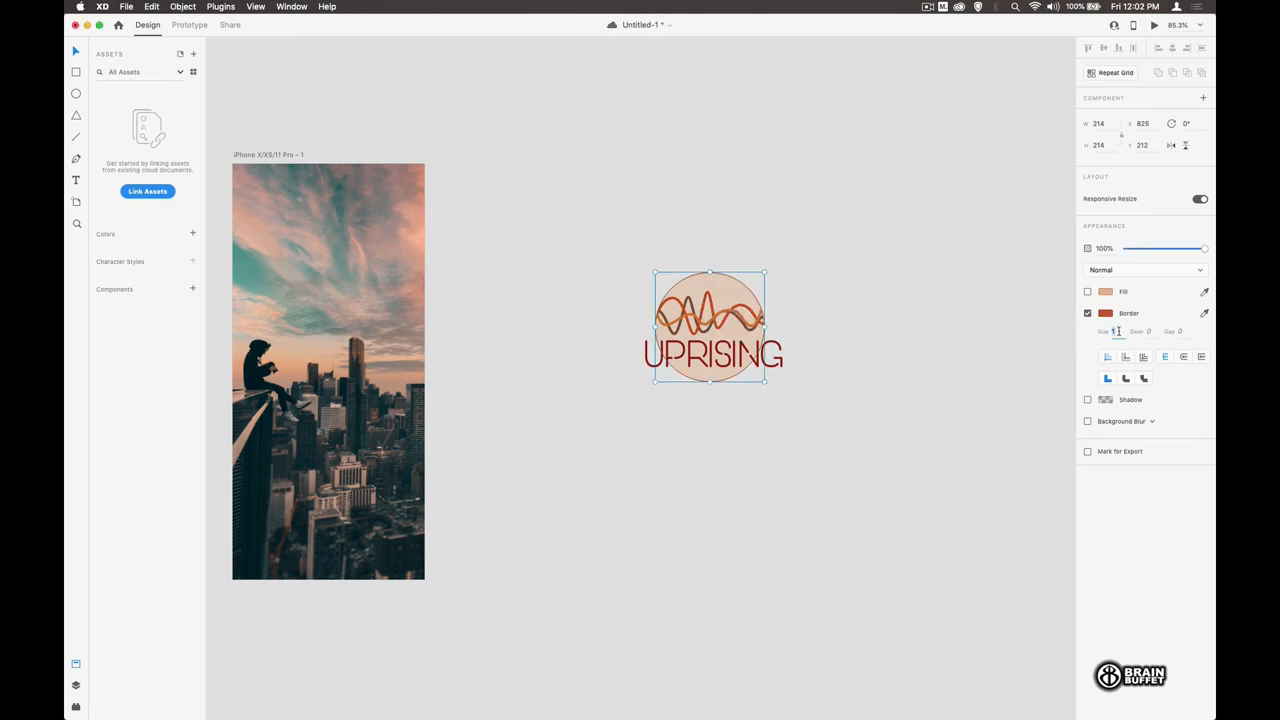
{"action": "left_click", "coordinate": [860, 268]}
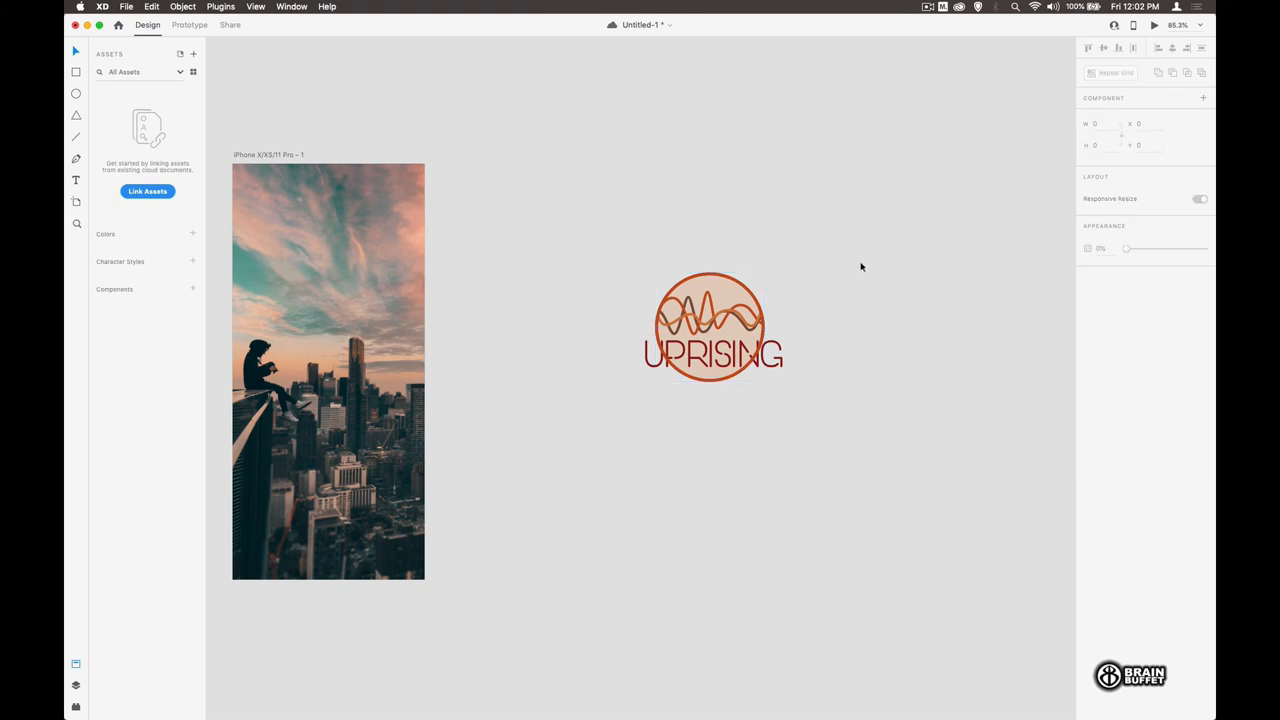
{"action": "left_click", "coordinate": [712, 356]}
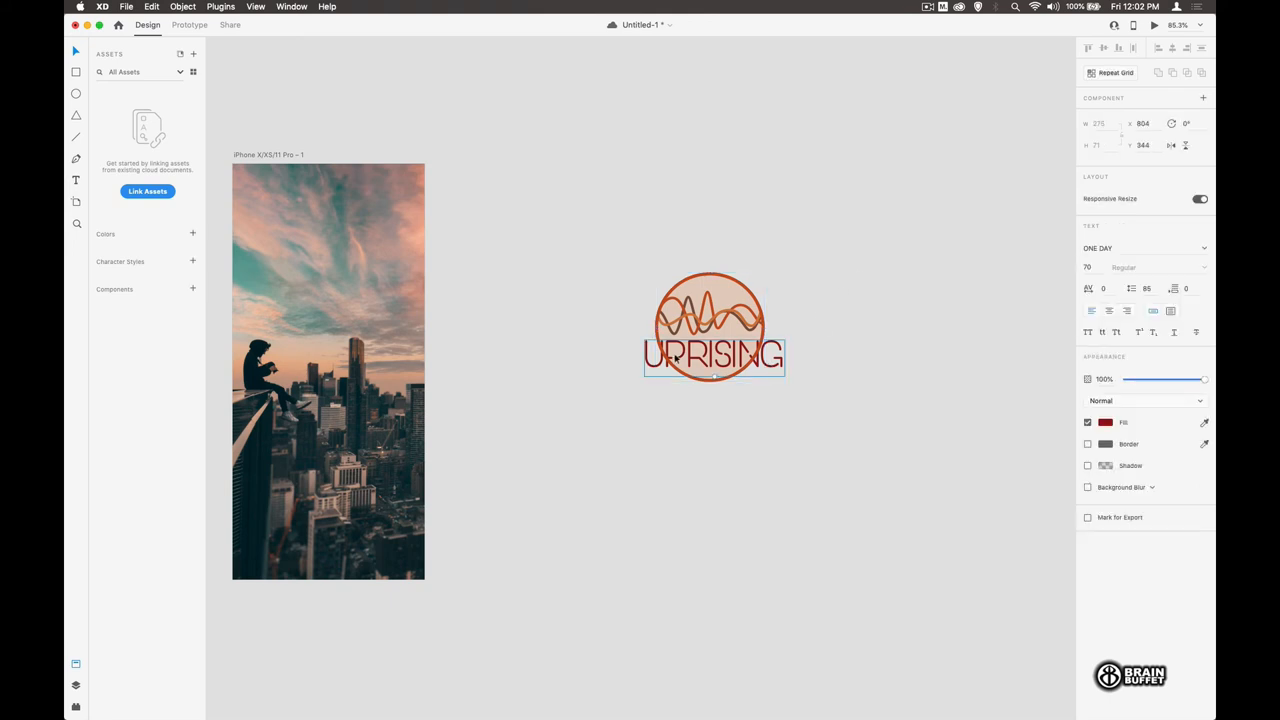
{"action": "left_click", "coordinate": [184, 8]}
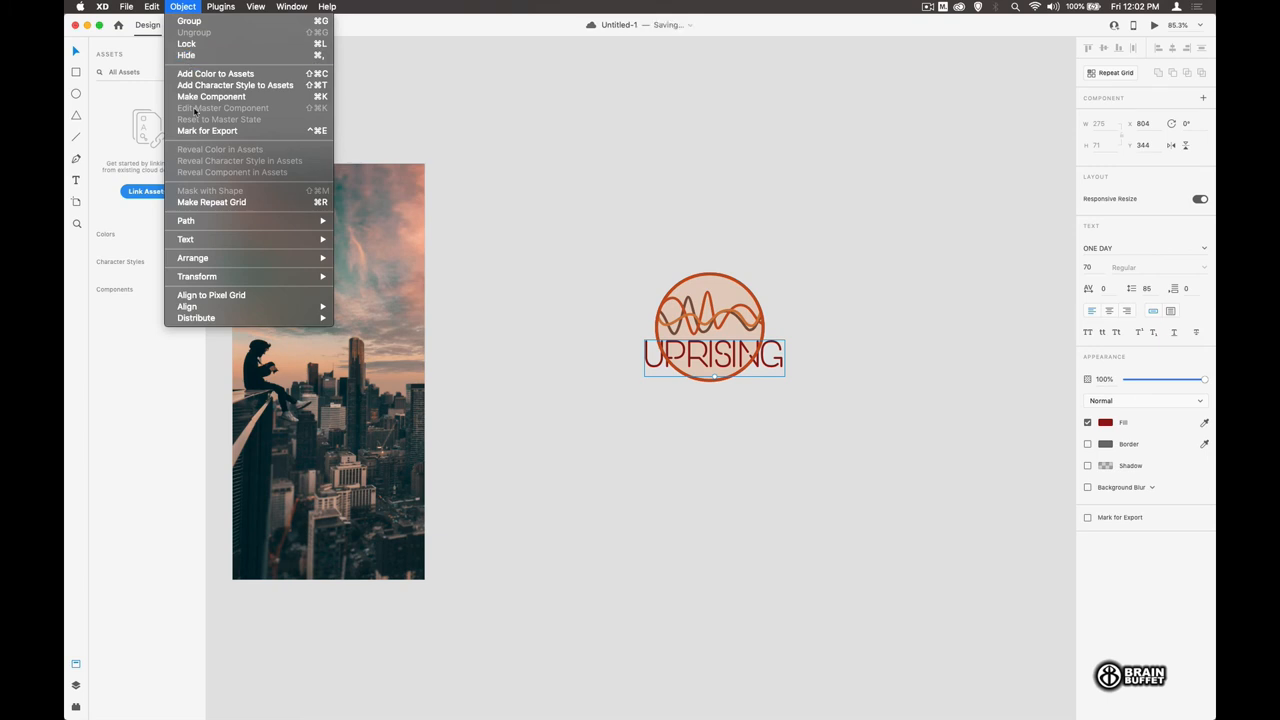
{"action": "mouse_move", "coordinate": [192, 258]}
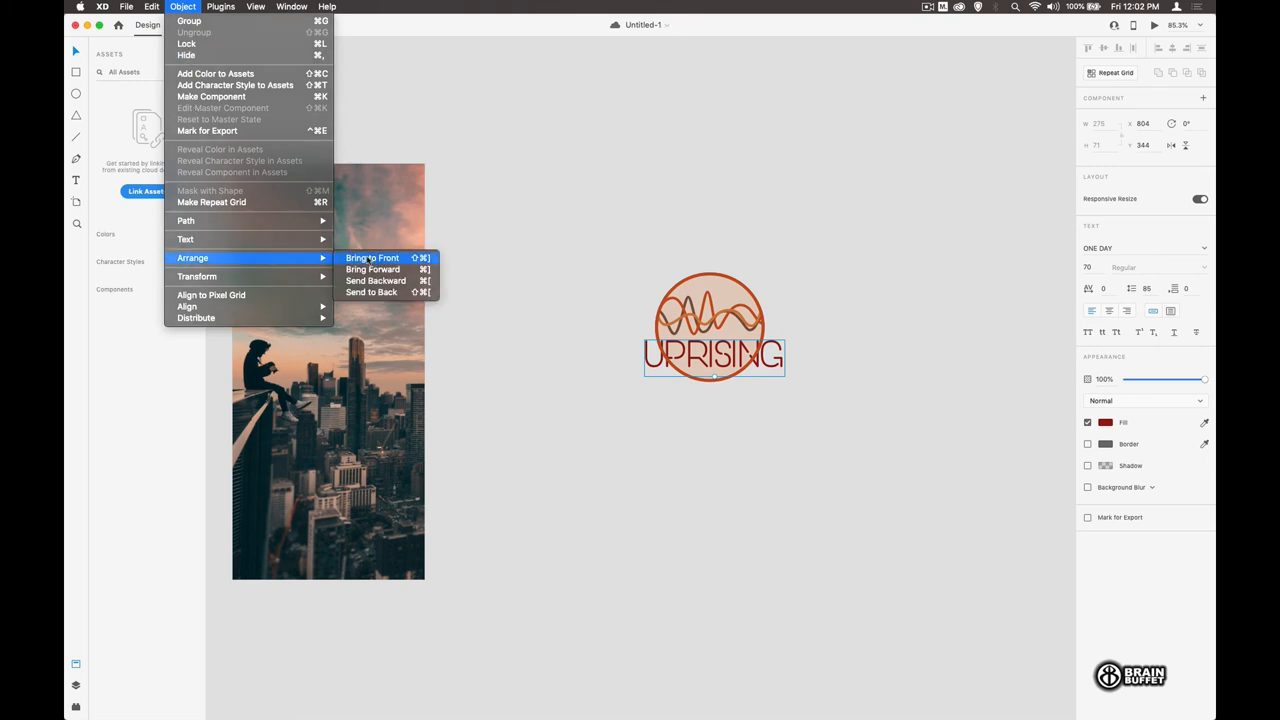
- Bring the UPRISING text to front and reduce its font size to 65
{"action": "left_click", "coordinate": [372, 258]}
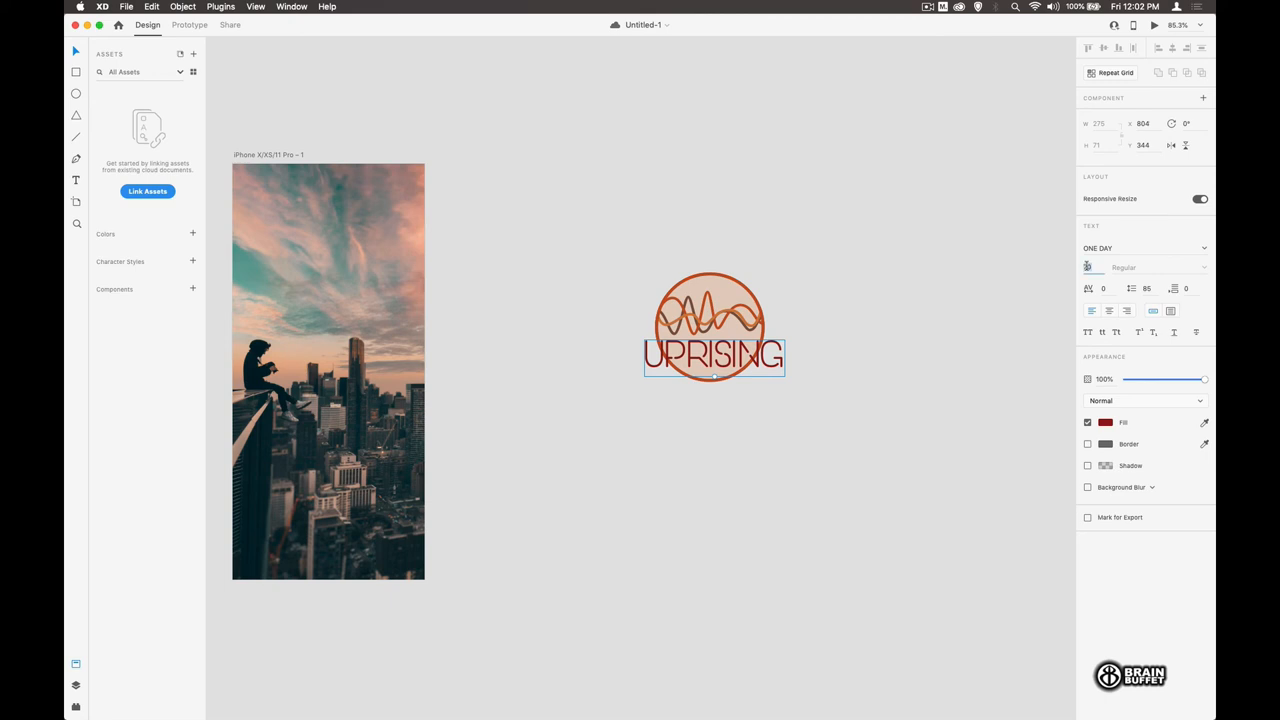
{"action": "type", "text": "68"}
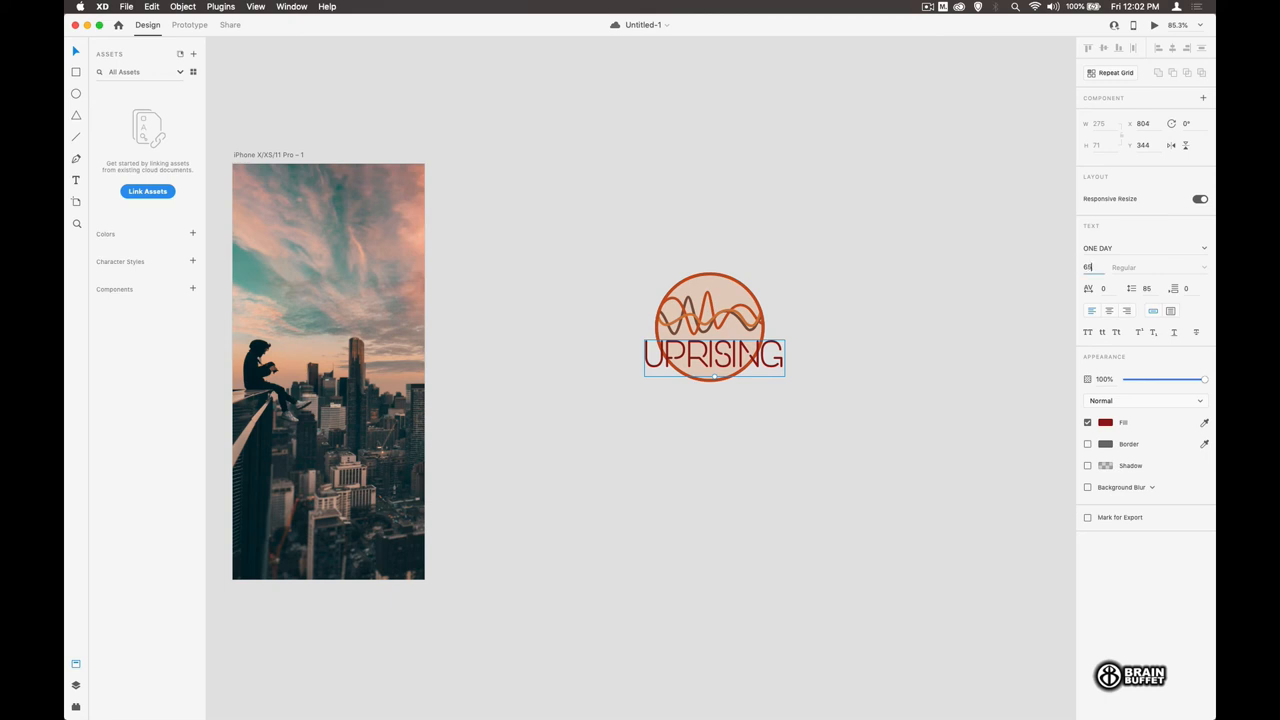
{"action": "type", "text": "65"}
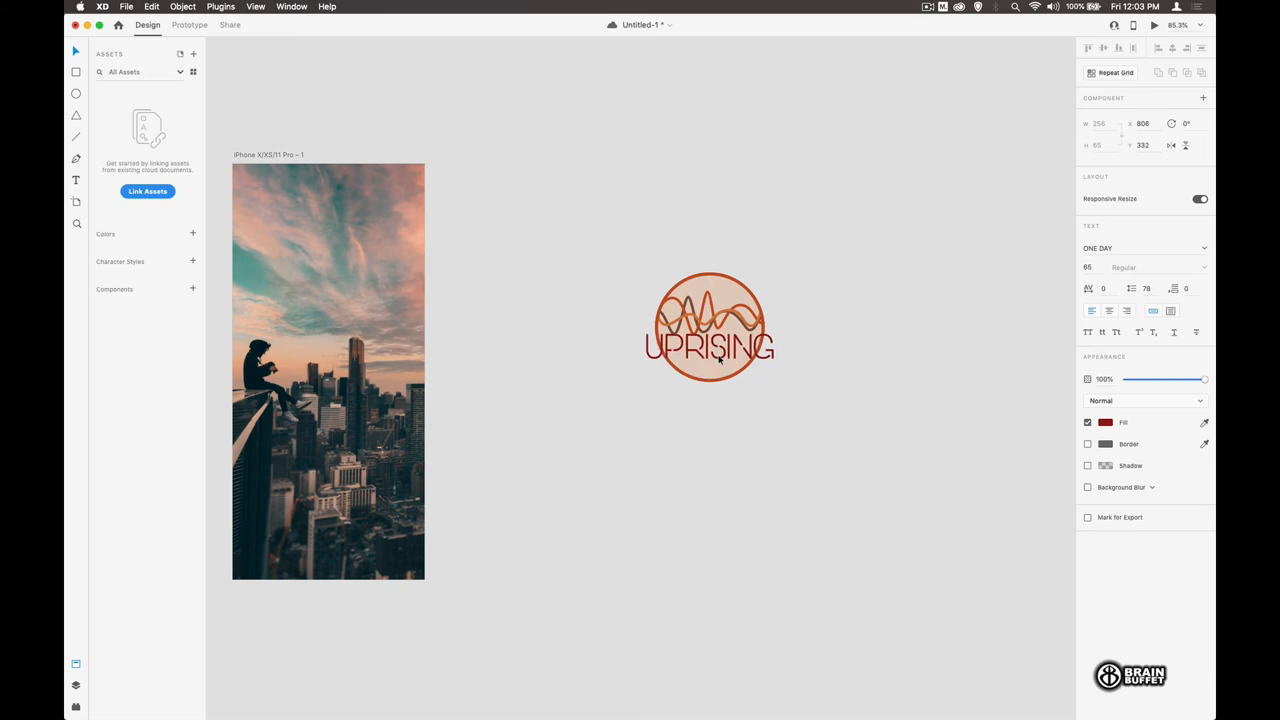
{"action": "left_click", "coordinate": [710, 348]}
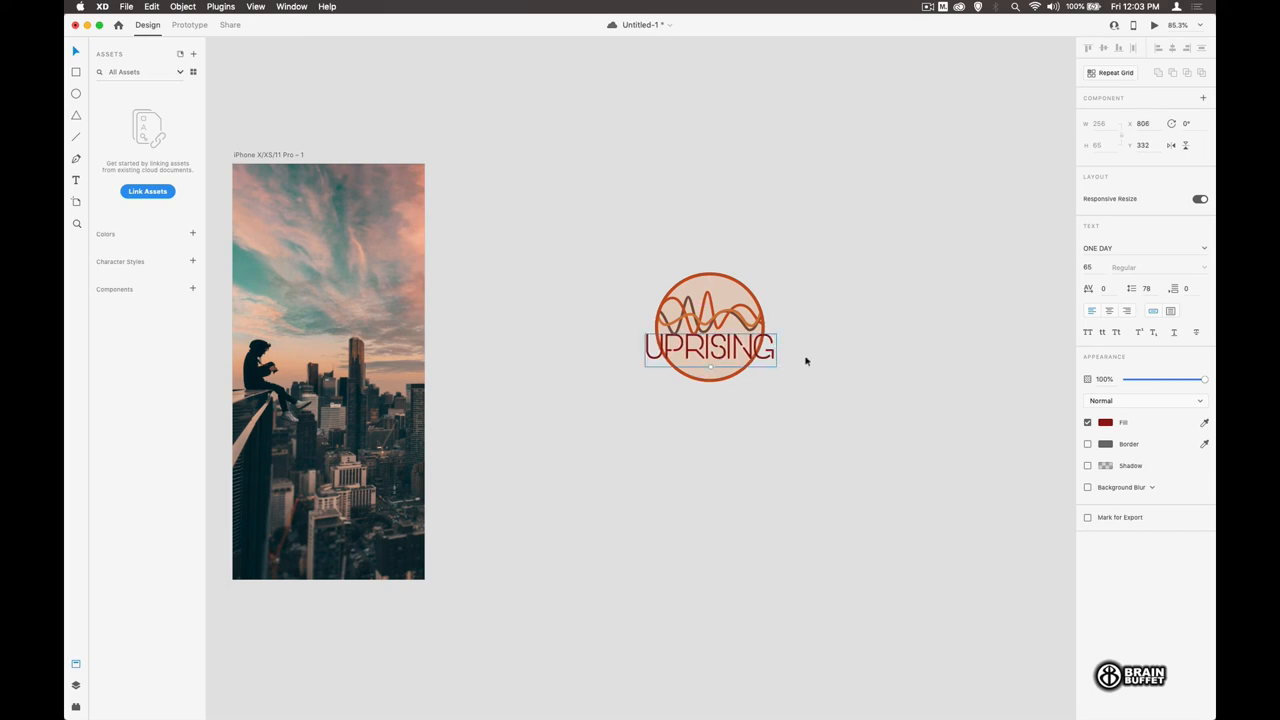
{"action": "left_click", "coordinate": [628, 246]}
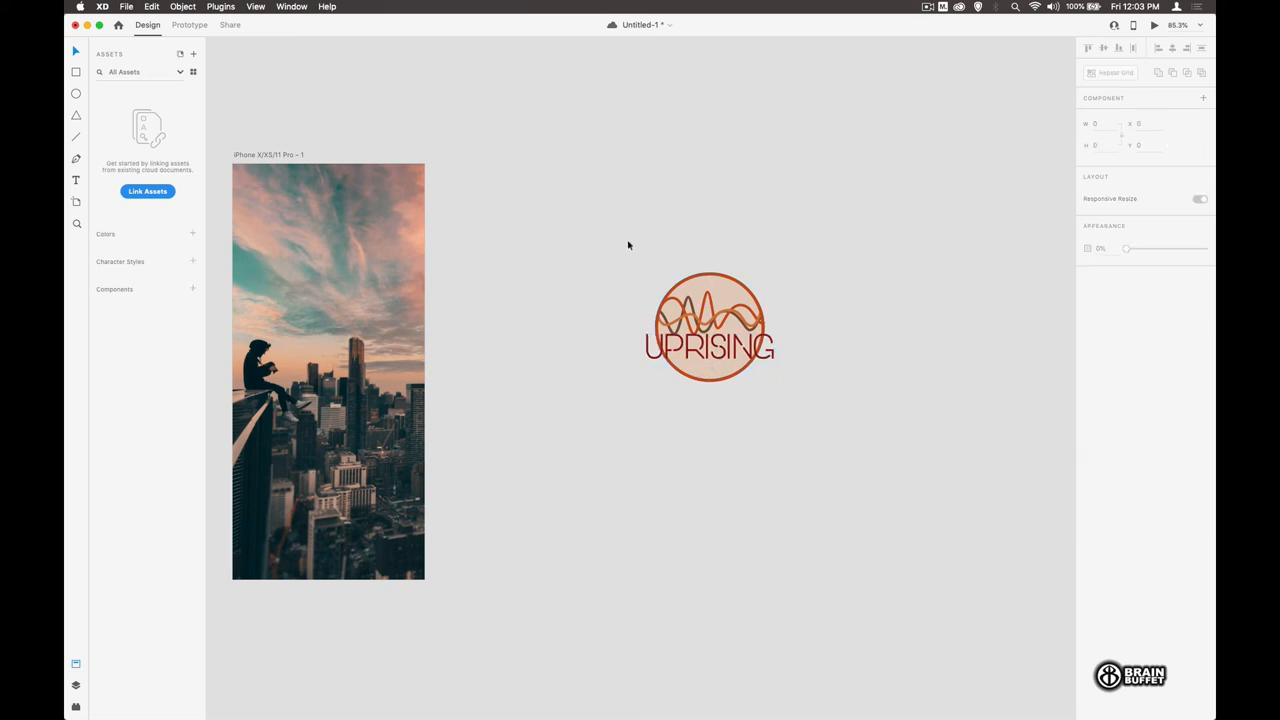
- Move the orange UPRISING circle logo onto the artboard's sky near the top
{"action": "left_click", "coordinate": [182, 8]}
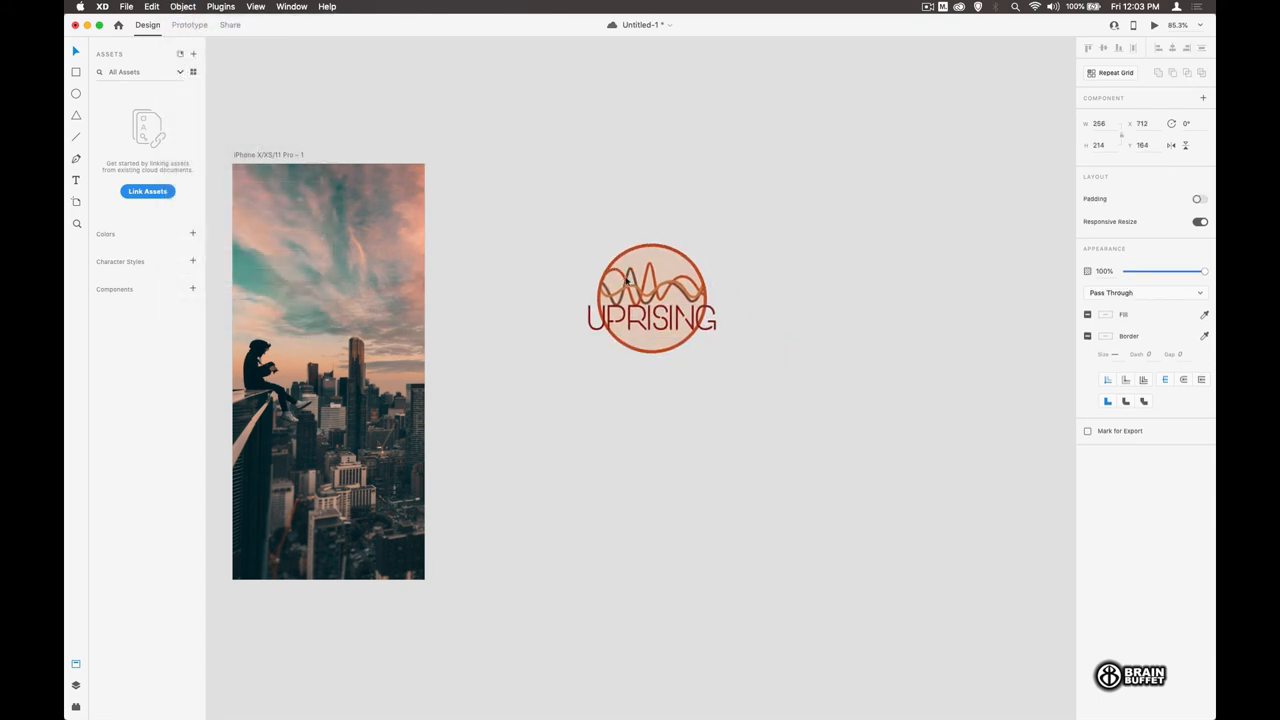
{"action": "left_click_drag", "start_coordinate": [652, 298], "coordinate": [556, 266]}
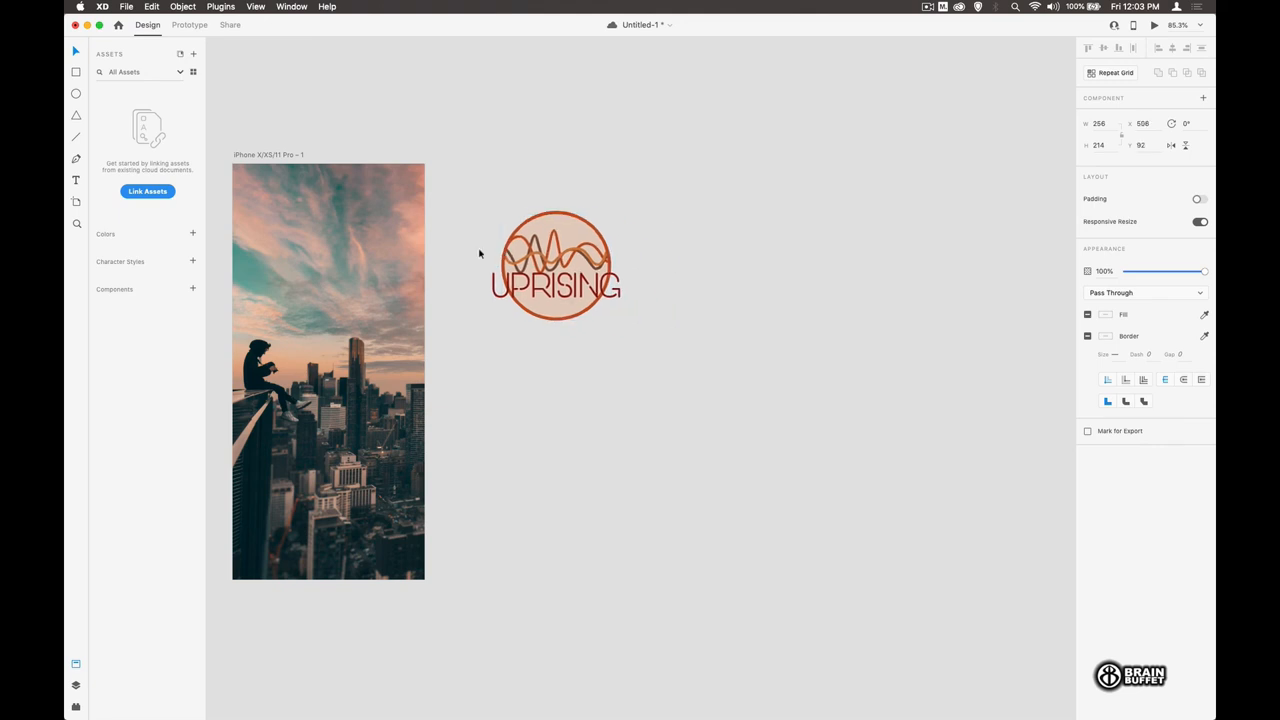
{"action": "left_click_drag", "start_coordinate": [556, 264], "coordinate": [328, 240]}
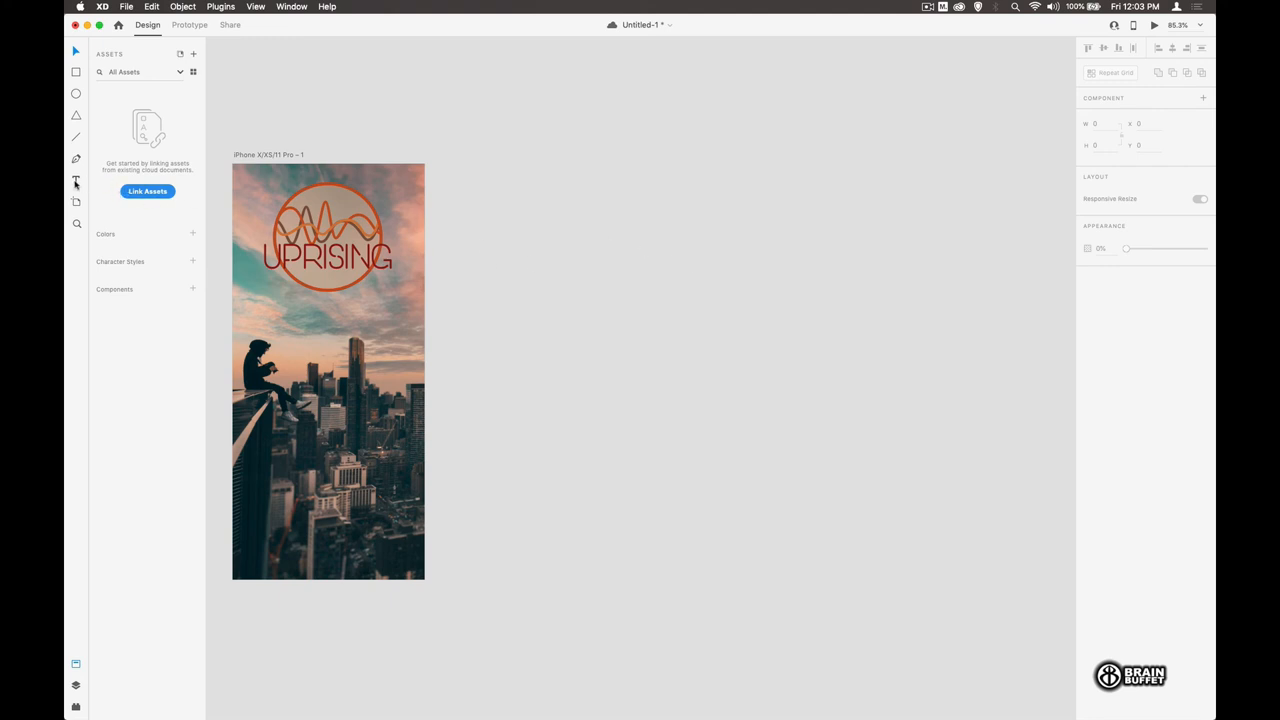
{"action": "left_click", "coordinate": [76, 180]}
{"action": "type", "text": "He"}
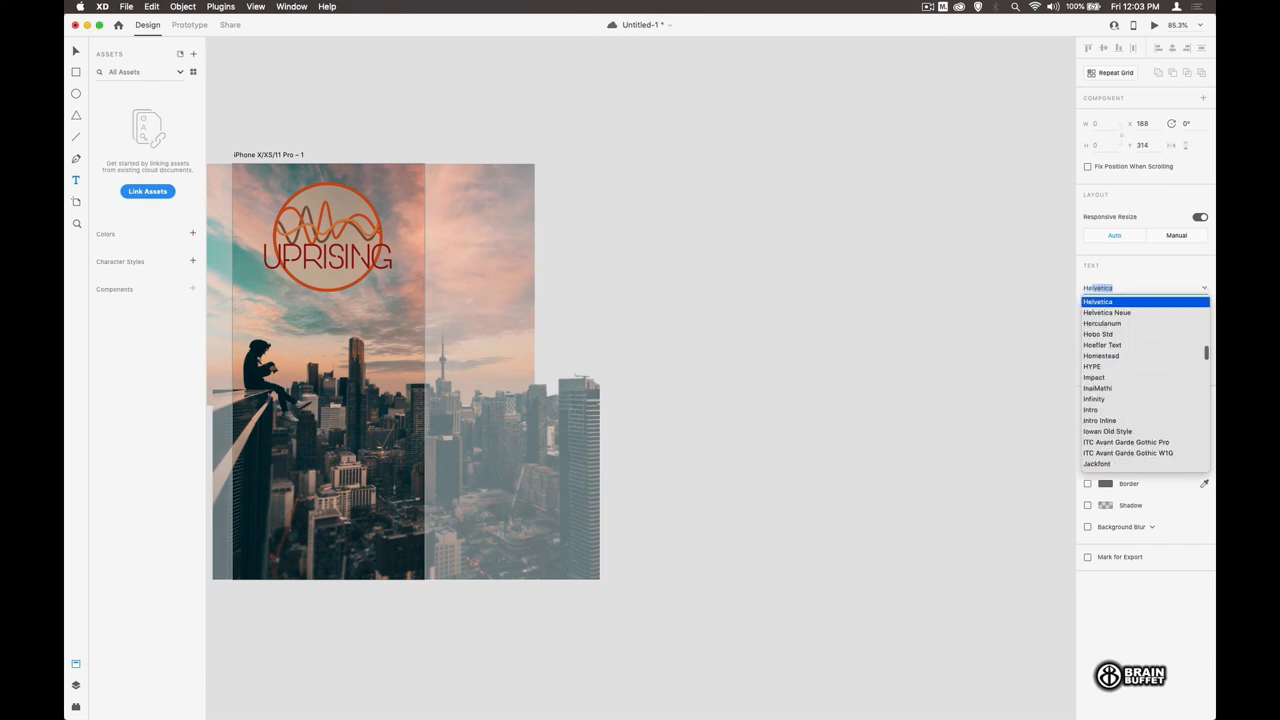
- Style the tagline 'Discover and Support Local Artists' in Helvetica Neue, centred, and position it under the logo
{"action": "left_click", "coordinate": [1108, 312]}
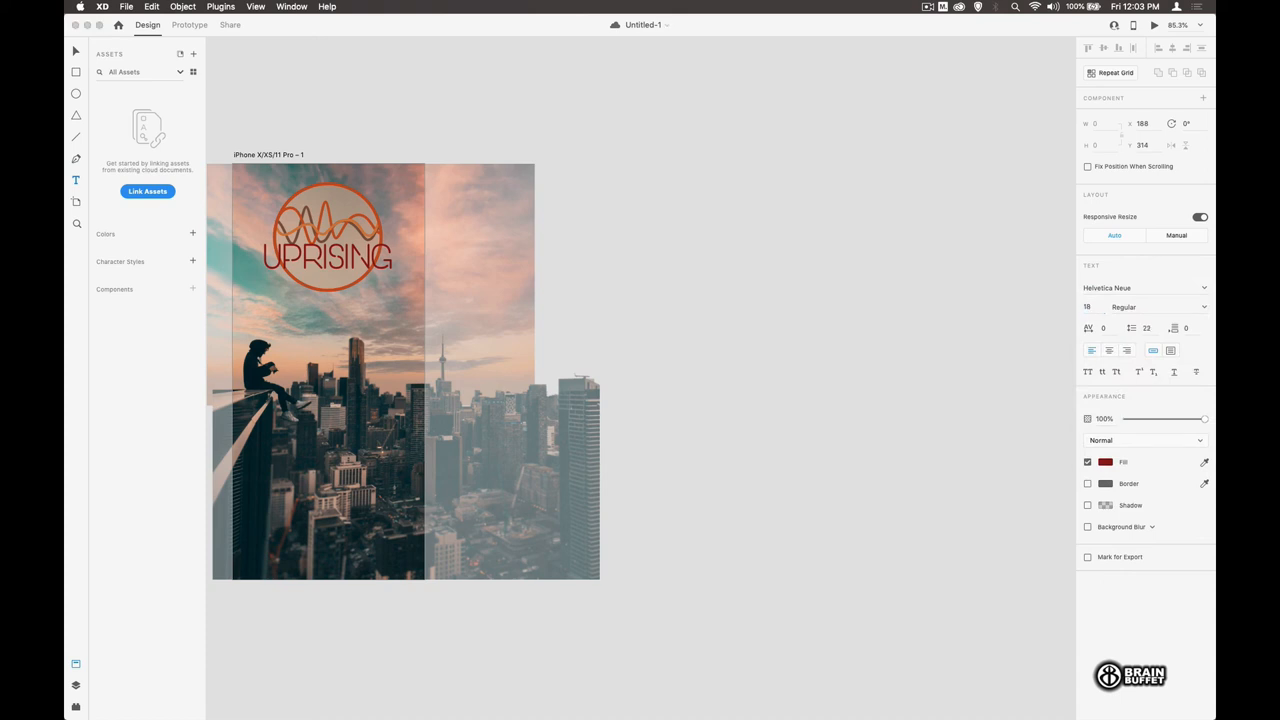
{"action": "left_click", "coordinate": [1104, 460]}
{"action": "type", "text": "Discover"}
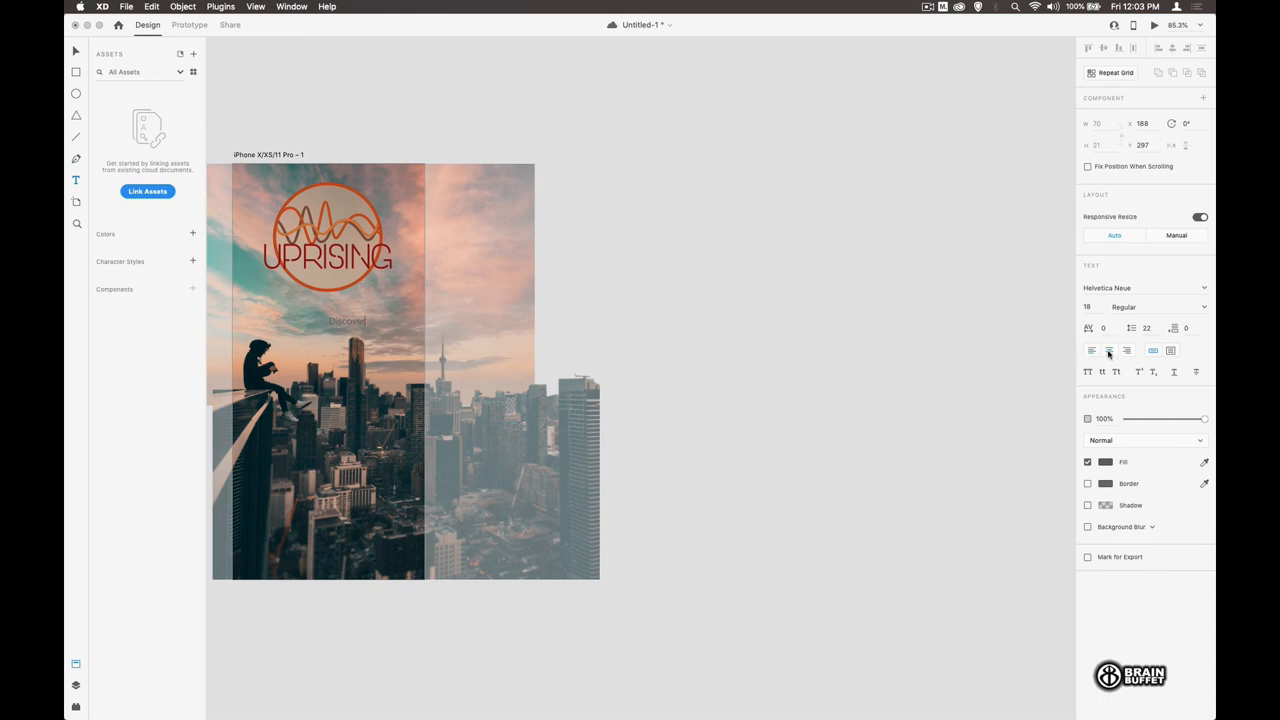
{"action": "double_click", "coordinate": [348, 320]}
{"action": "type", "text": " and Support Local Artists"}
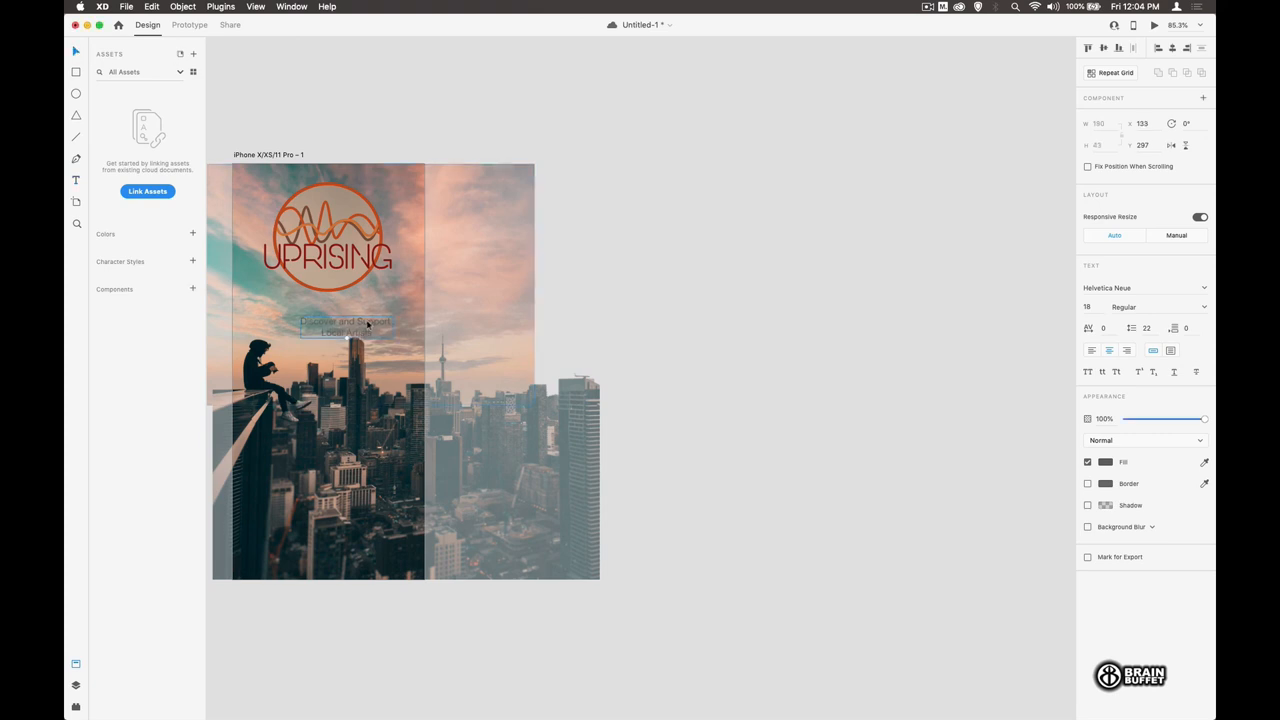
{"action": "left_click_drag", "start_coordinate": [344, 328], "coordinate": [330, 316]}
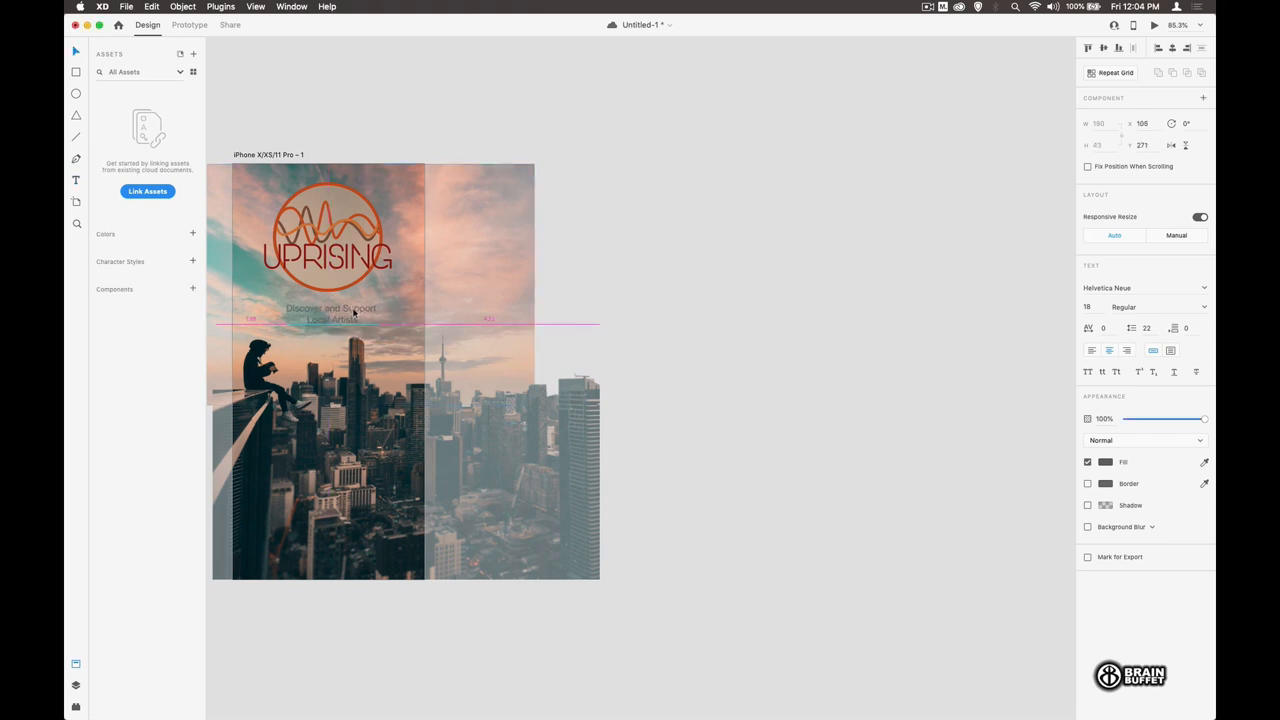
{"action": "left_click", "coordinate": [1104, 460]}
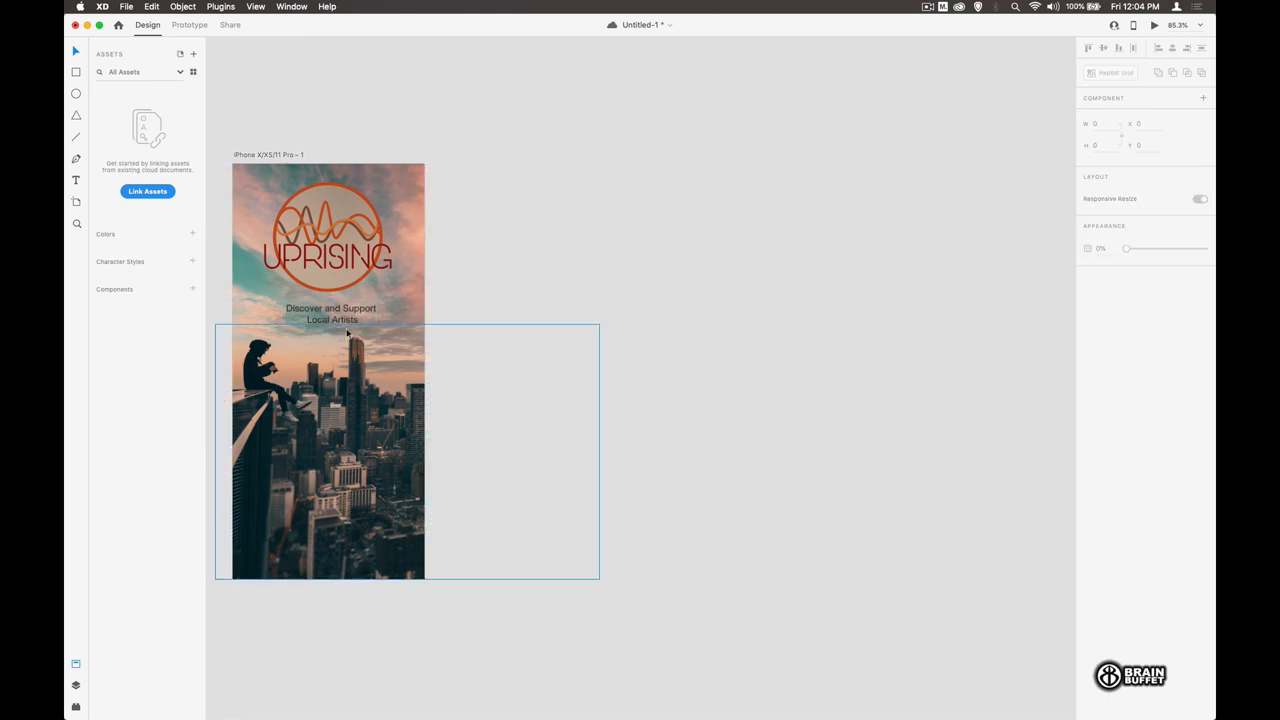
{"action": "left_click", "coordinate": [330, 312]}
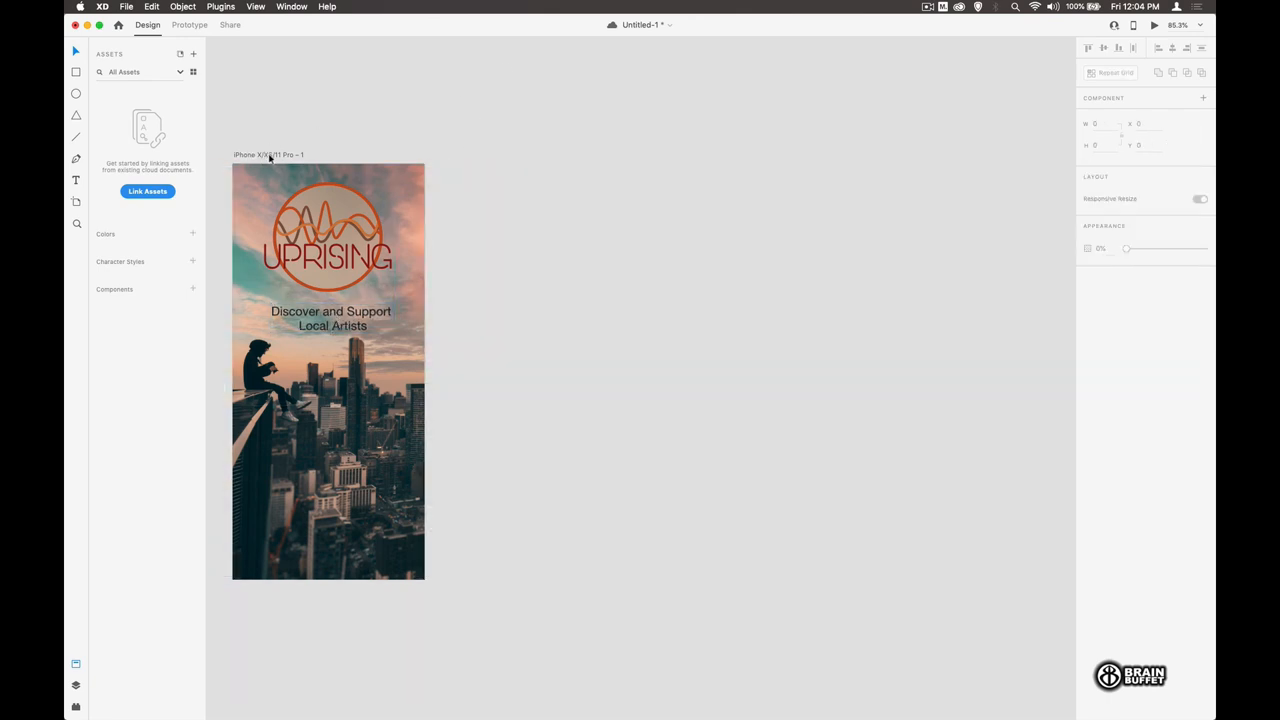
- Rename the artboard label to 'Loading'
{"action": "left_click", "coordinate": [268, 154]}
{"action": "type", "text": "Loading"}
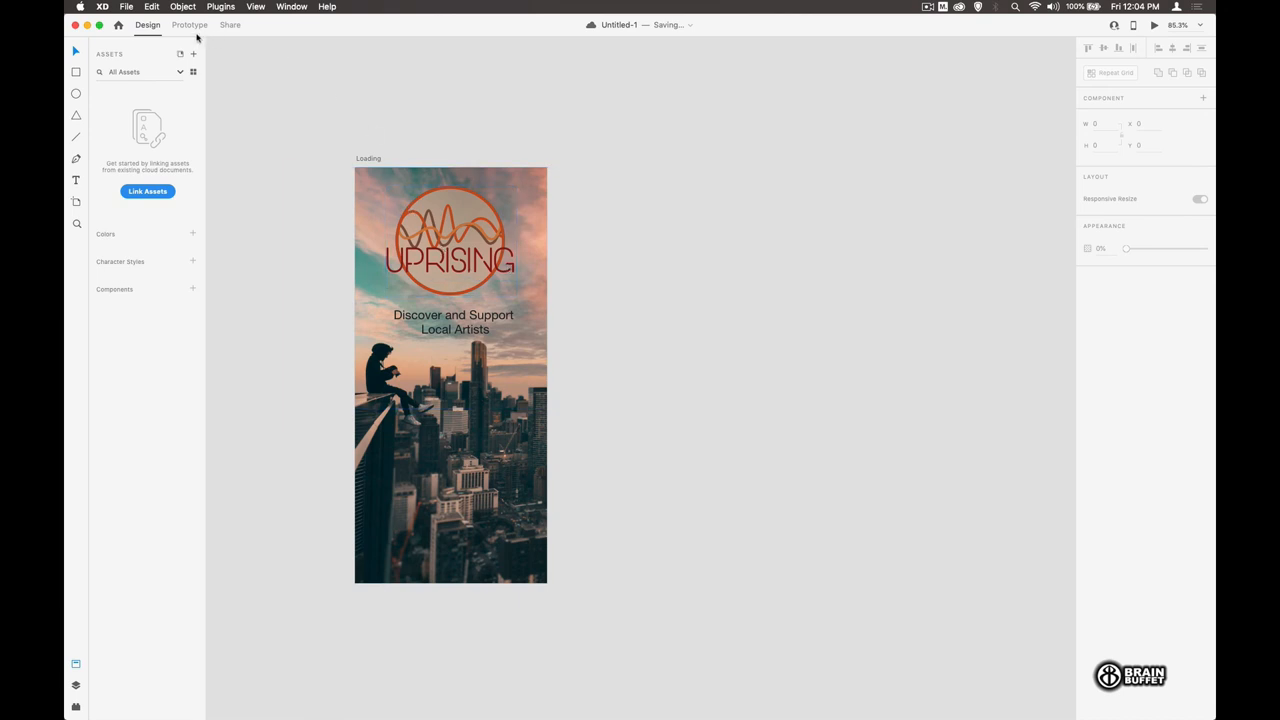
- Save the document to Your Computer as 'uprising stage 1'
{"action": "left_click", "coordinate": [126, 8]}
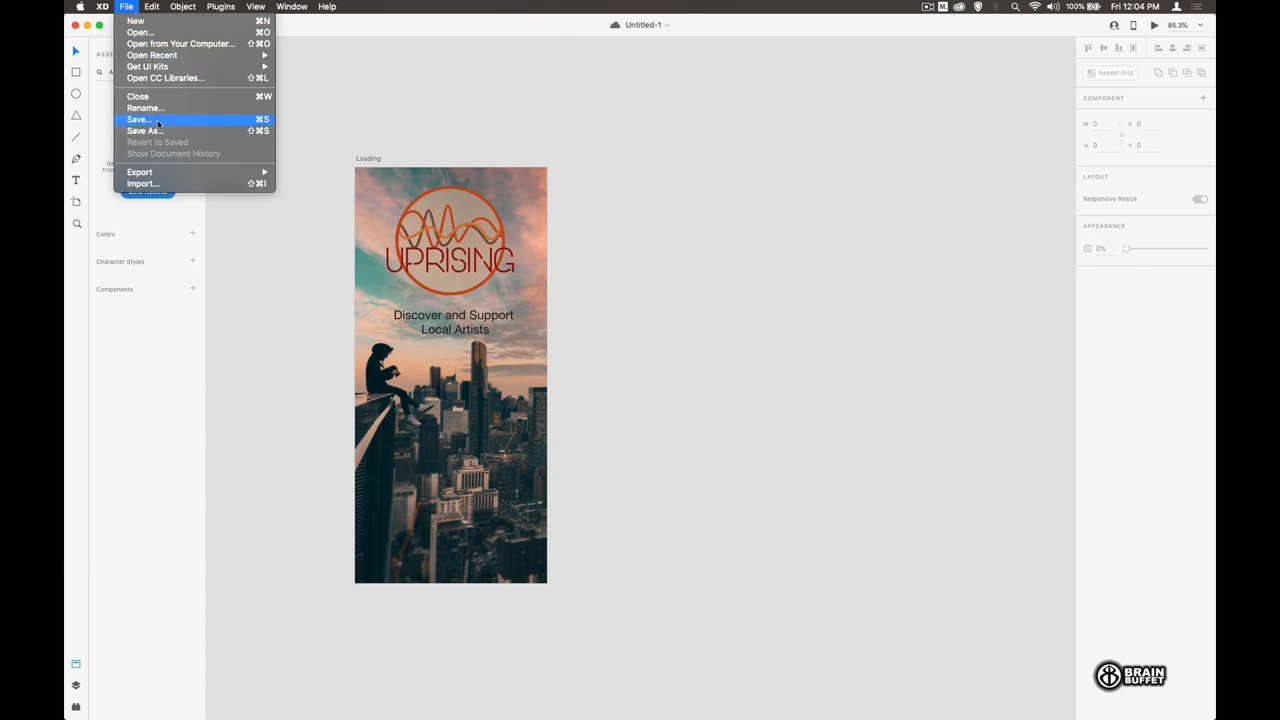
{"action": "left_click", "coordinate": [140, 120]}
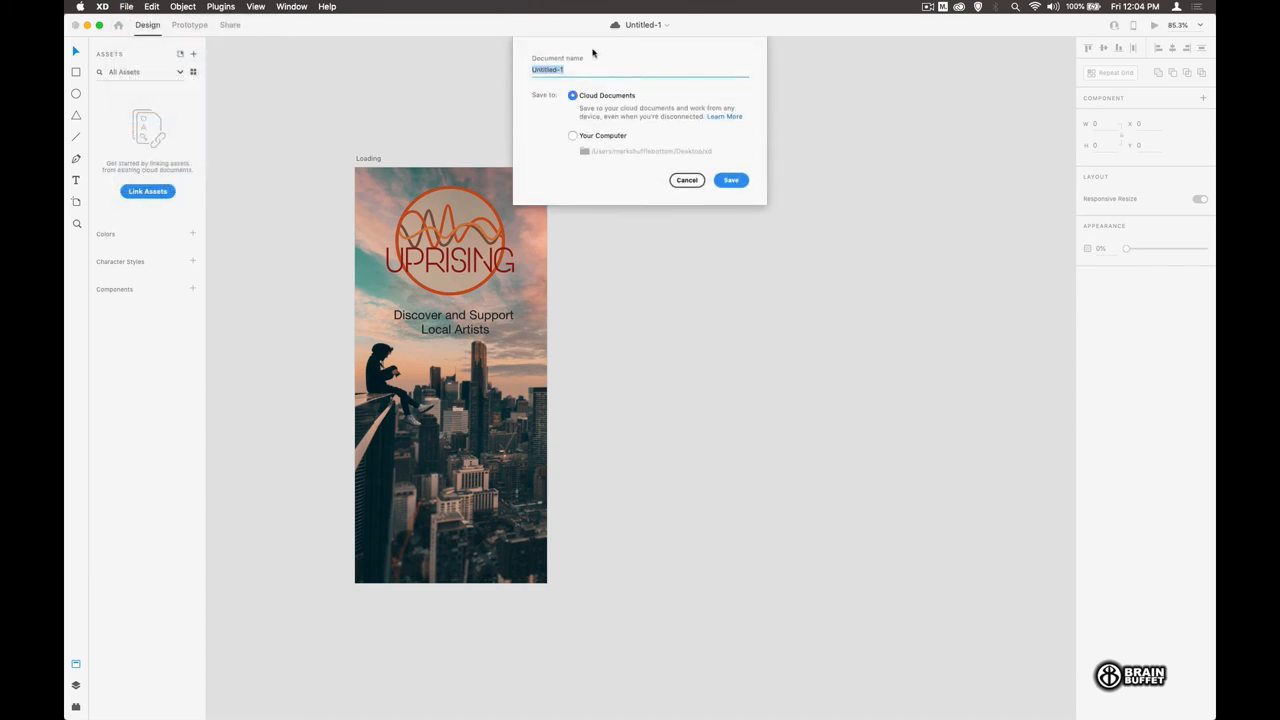
{"action": "left_click", "coordinate": [572, 136]}
{"action": "type", "text": "uprising stage 1"}
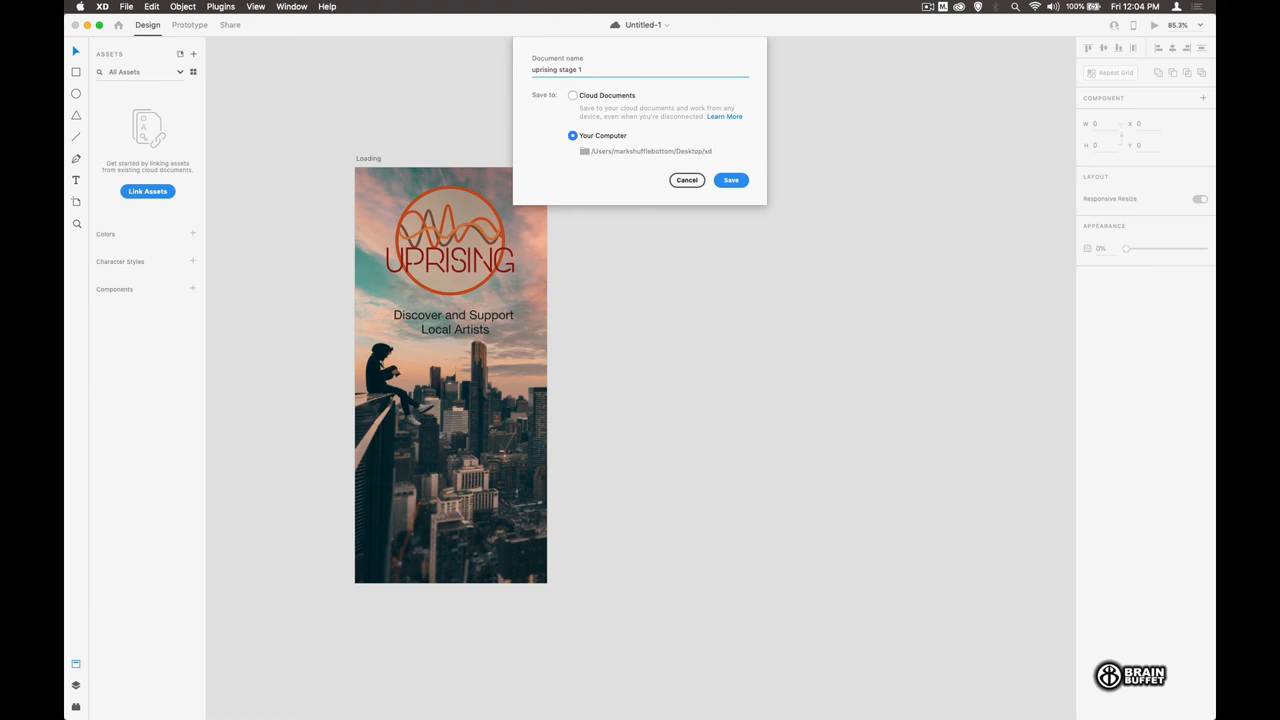
{"action": "left_click", "coordinate": [730, 180]}
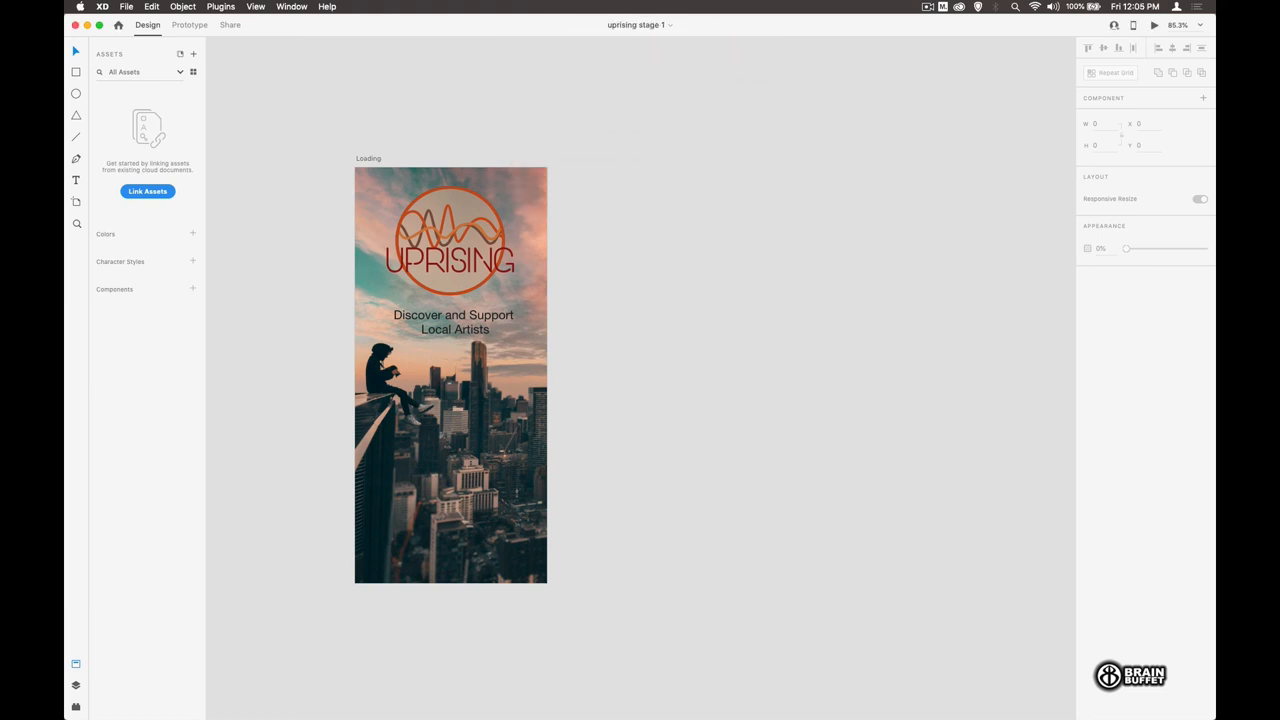